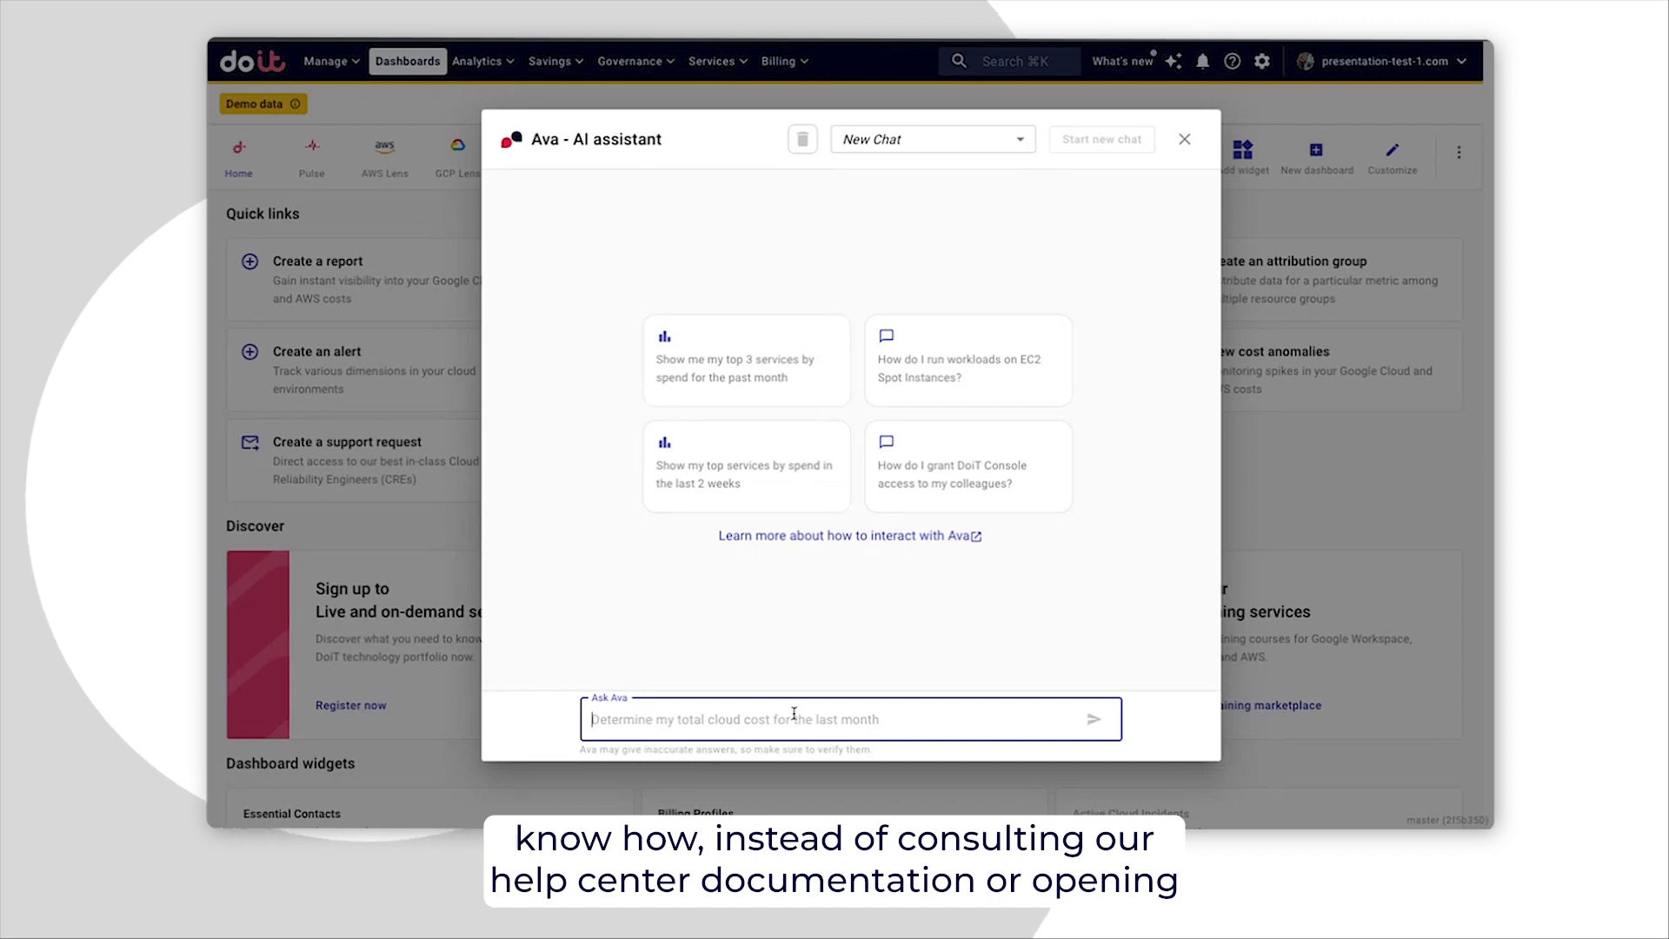
# - Ask Ava 'How can I invite a user to Cloud Navigator?'
pyautogui.write('How can')
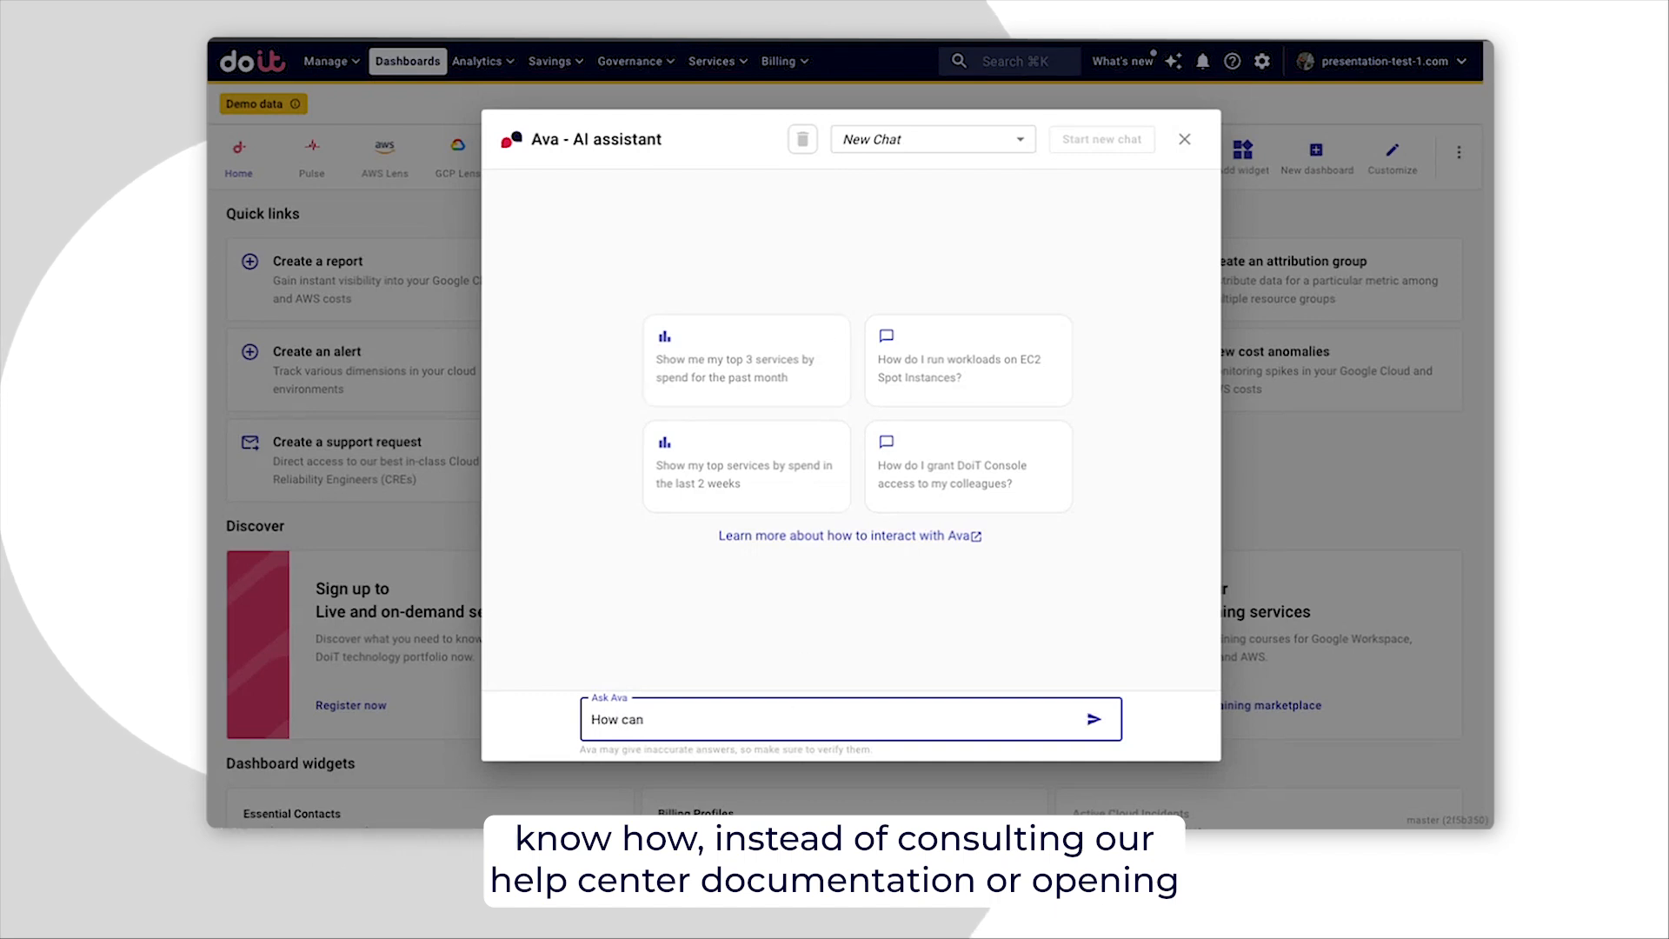
pyautogui.write('I invite')
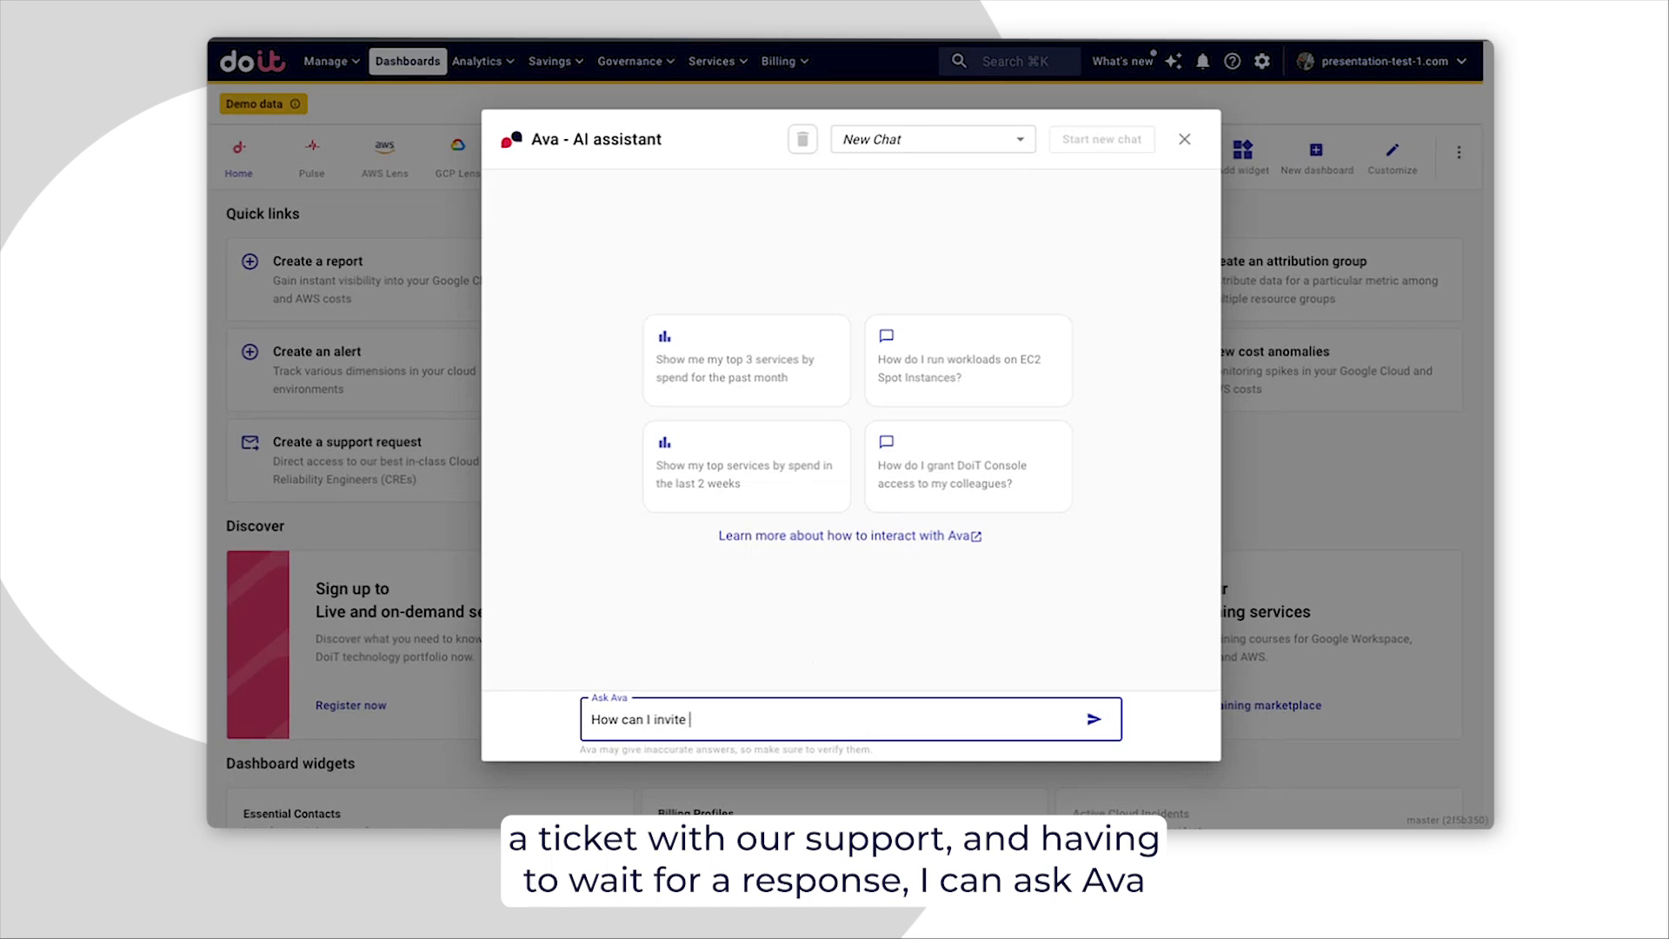
pyautogui.write('a user to')
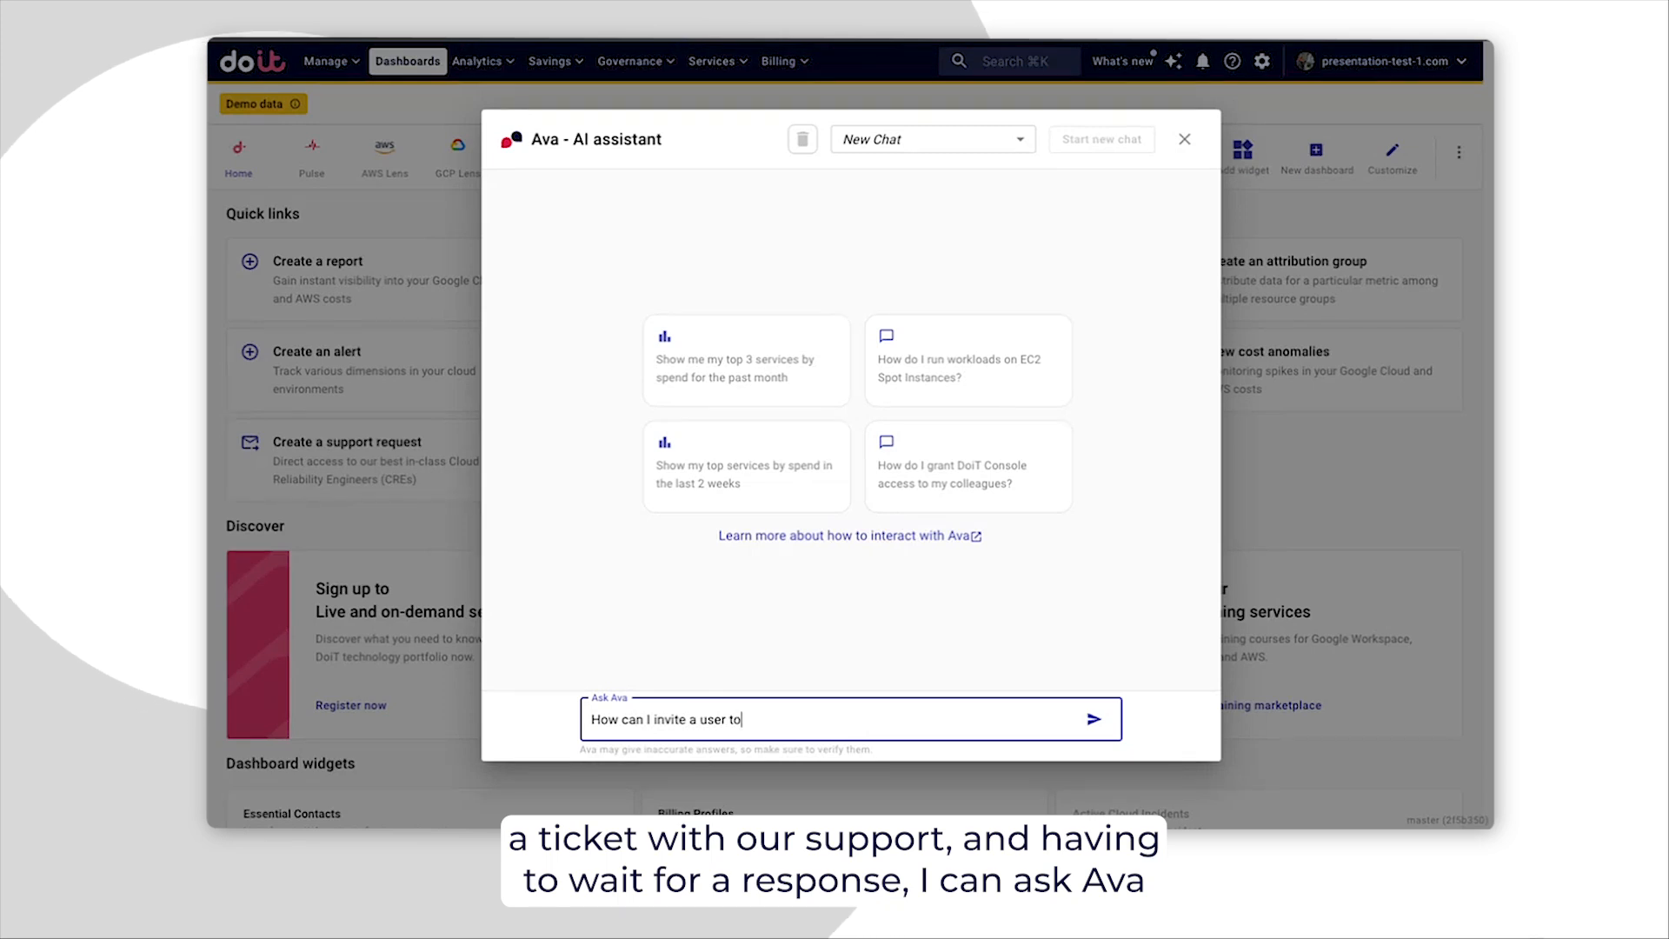
pyautogui.write('Cloud Na')
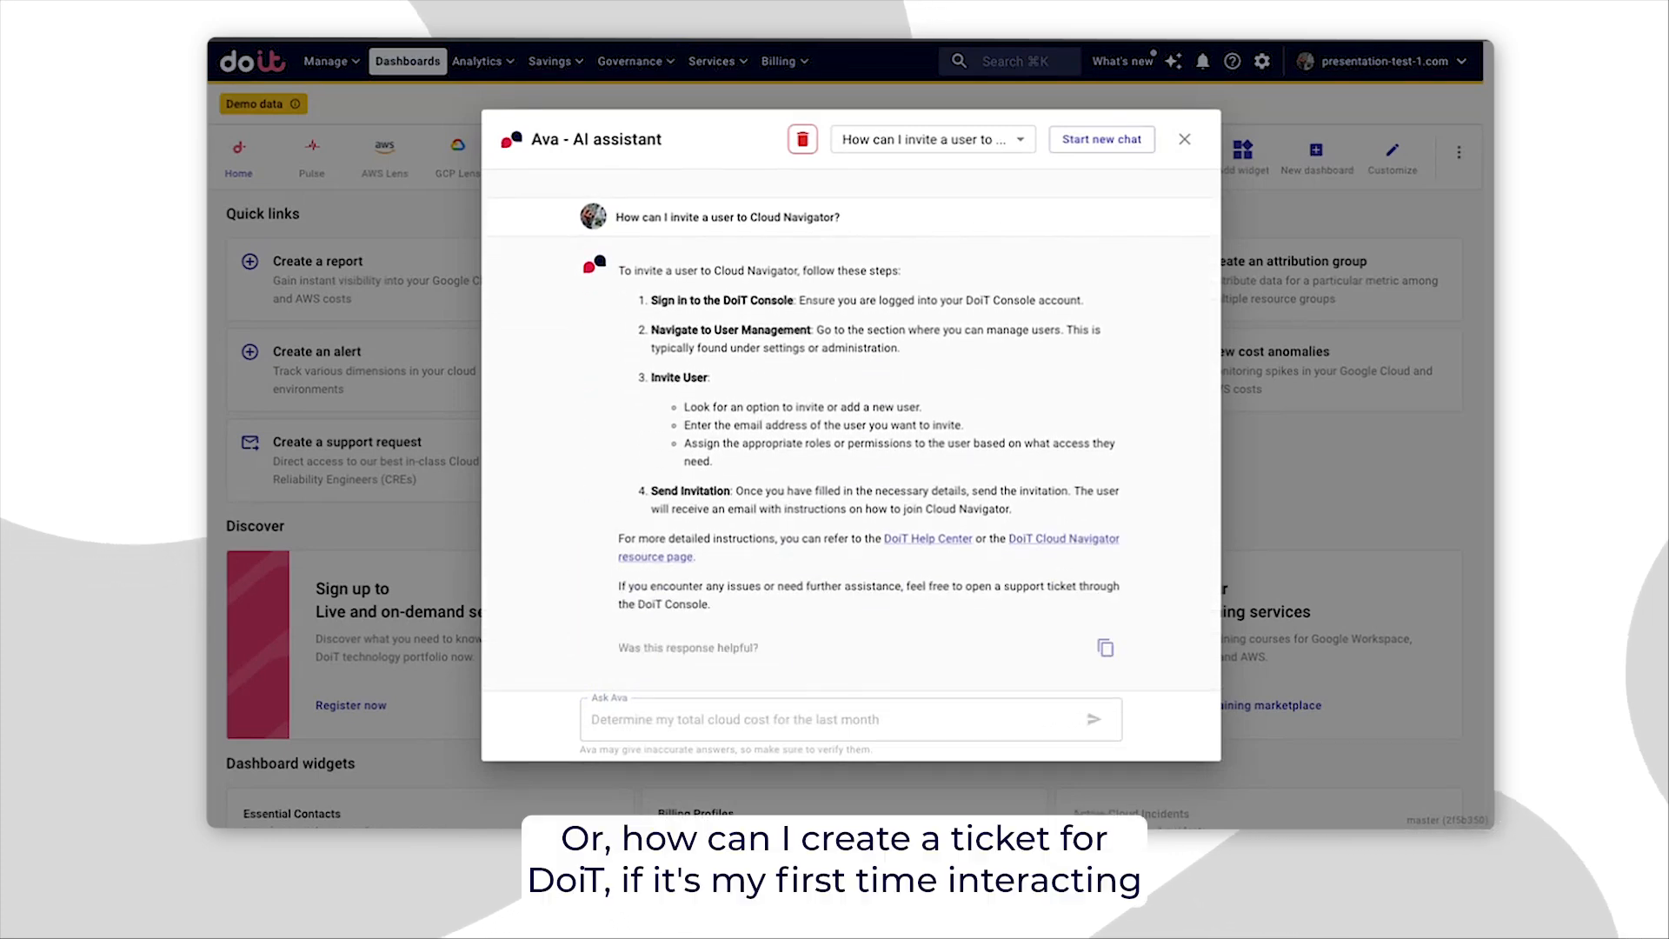
# - Send Ava the question 'How can I create a ticket to DoiT specialist'
pyautogui.write('How can I create')
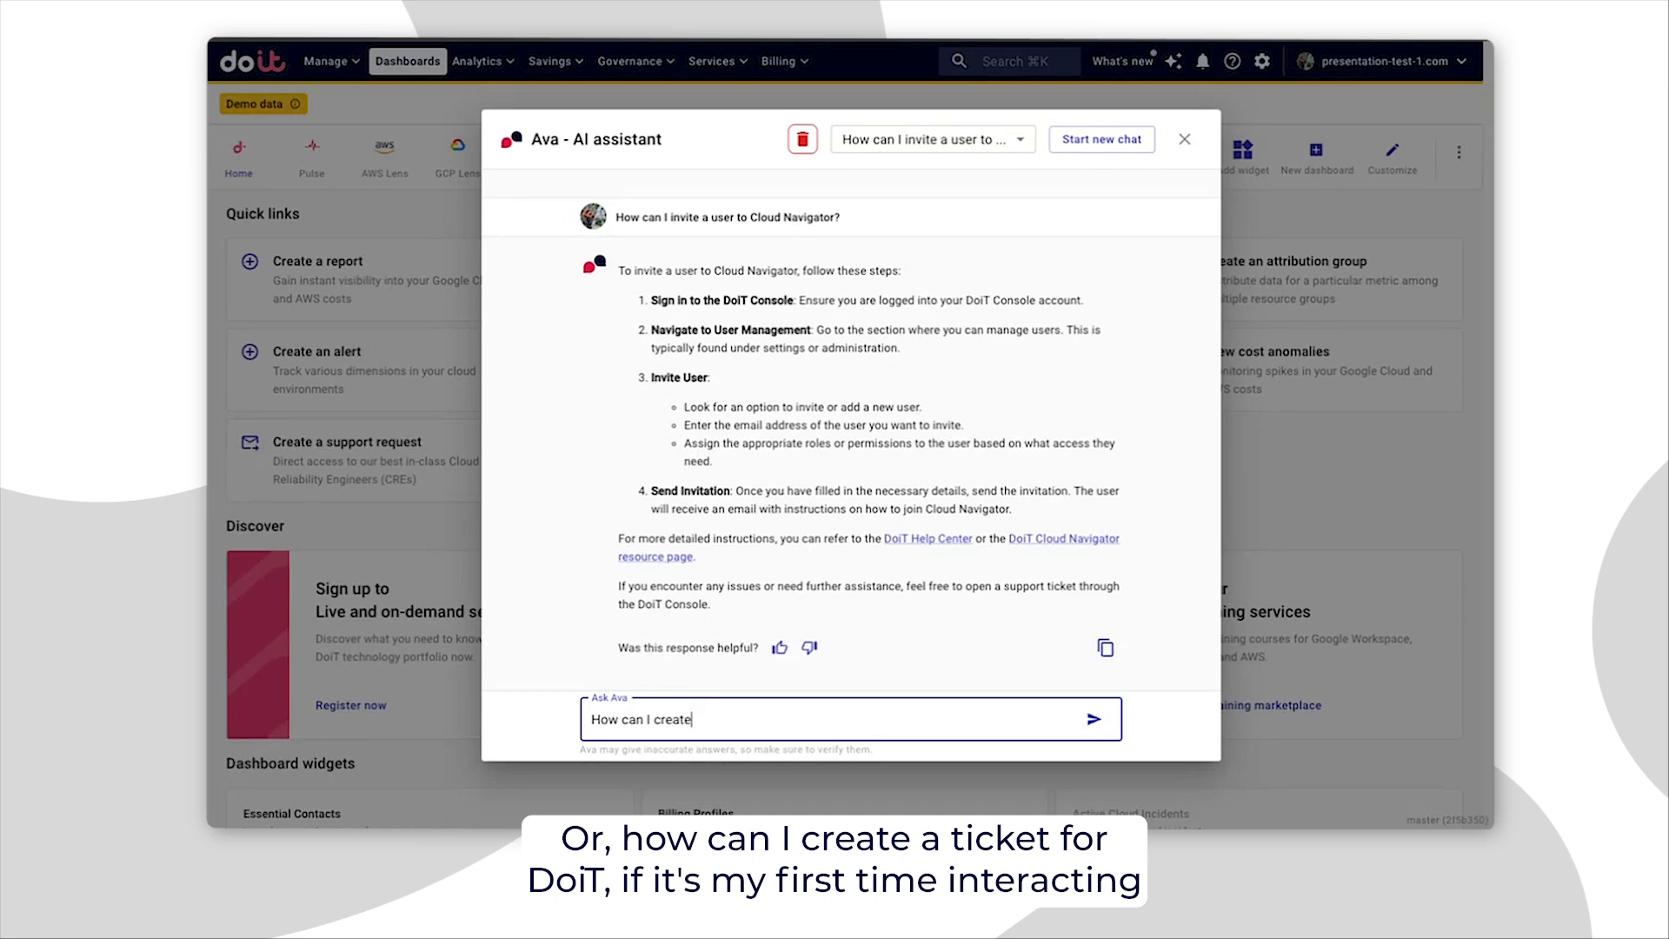
pyautogui.write('a ticket to DoI')
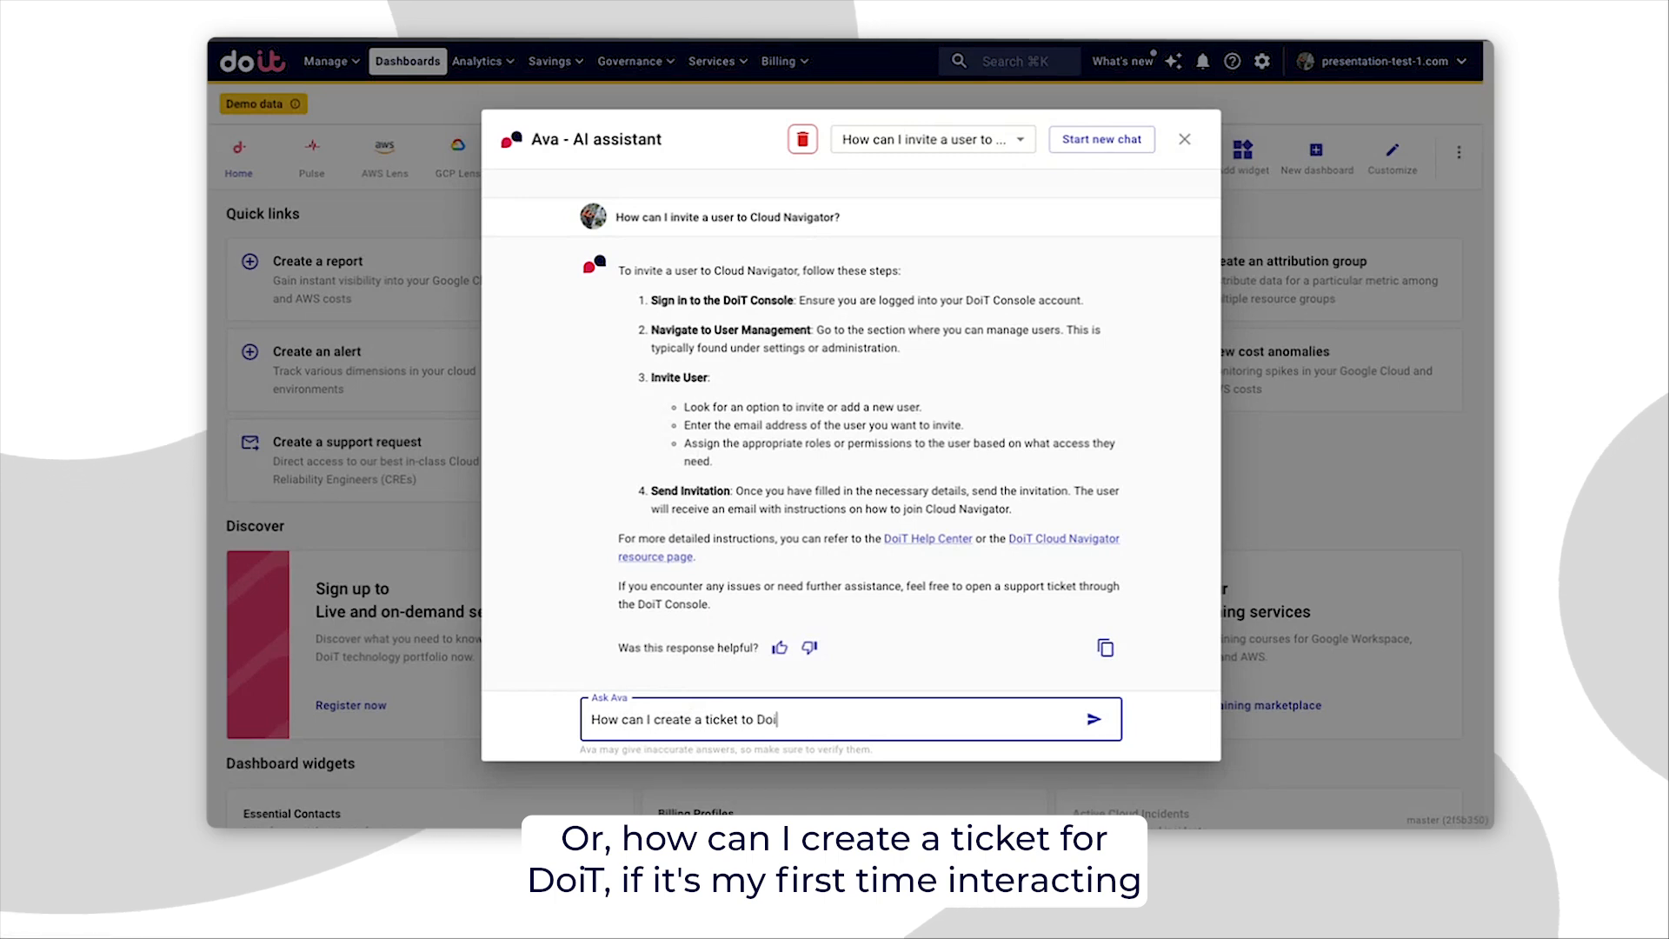
pyautogui.write('specialist')
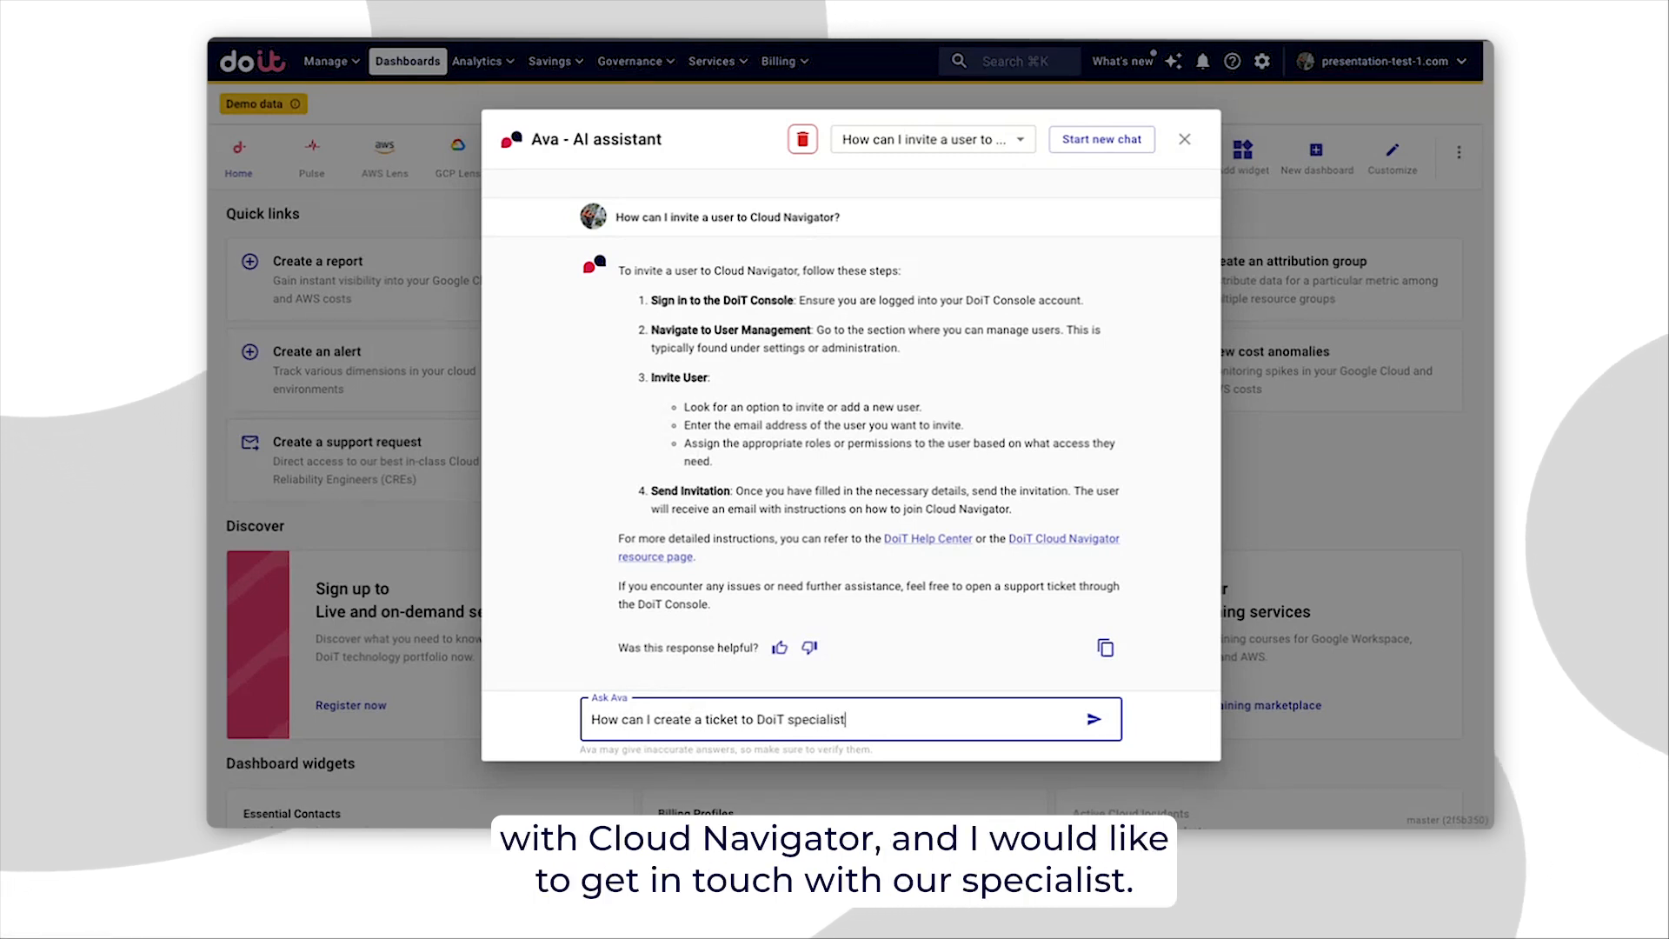
pyautogui.click(1094, 719)
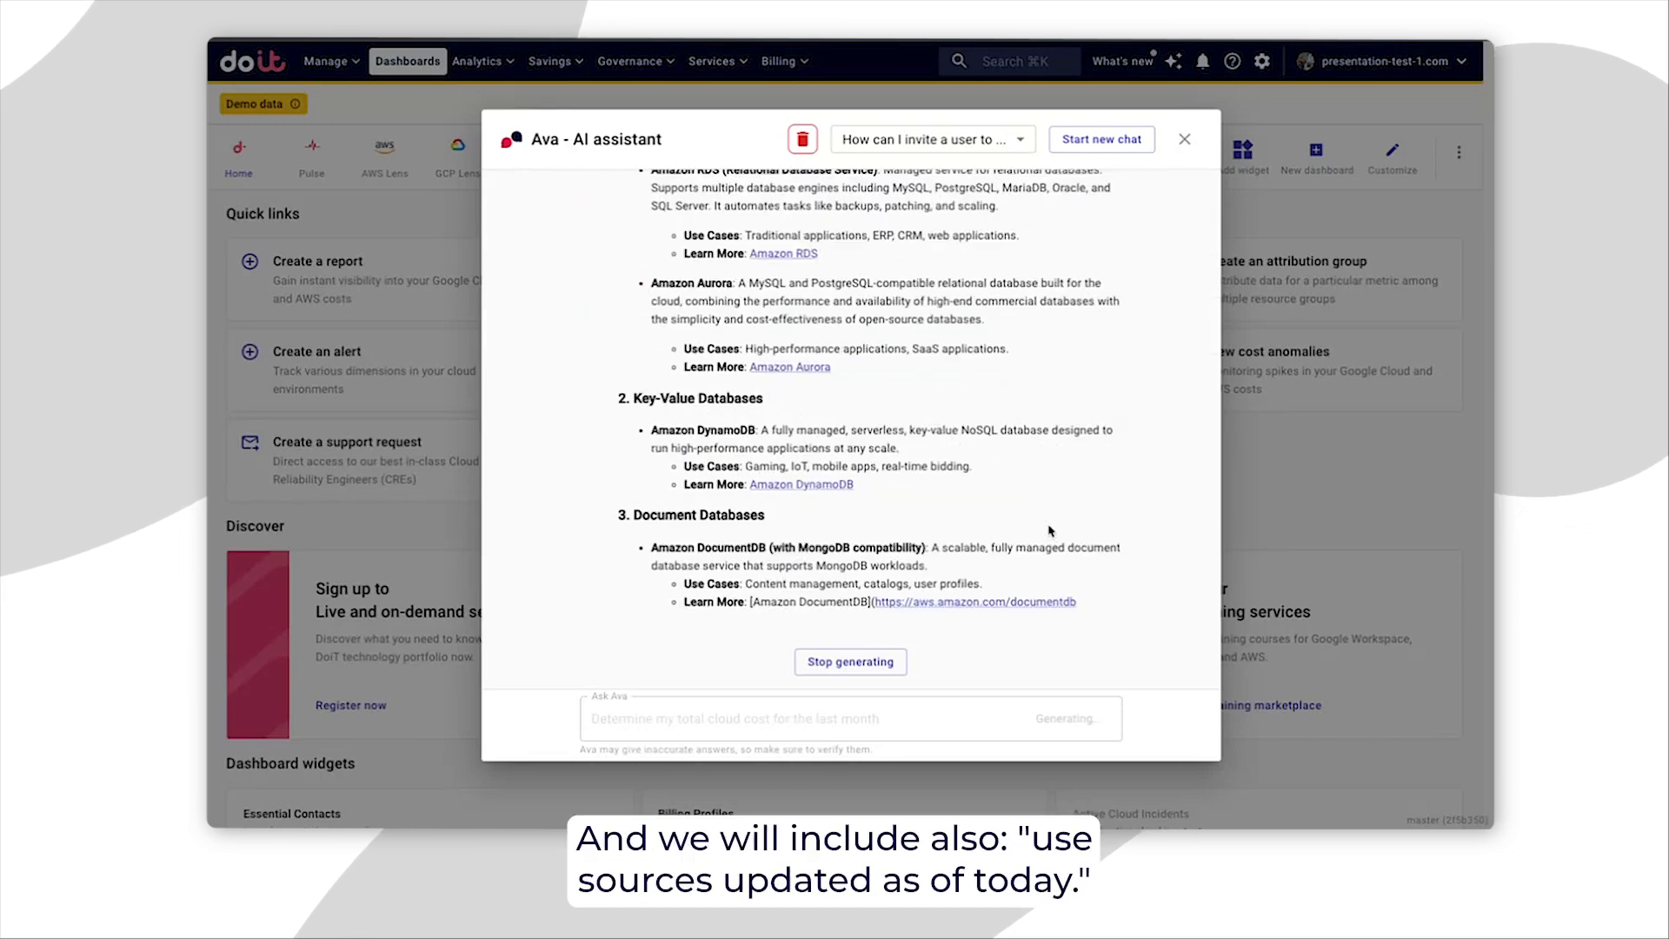
# - Scroll to the resource links at the end of Ava's AWS database answer
pyautogui.scroll(-3)
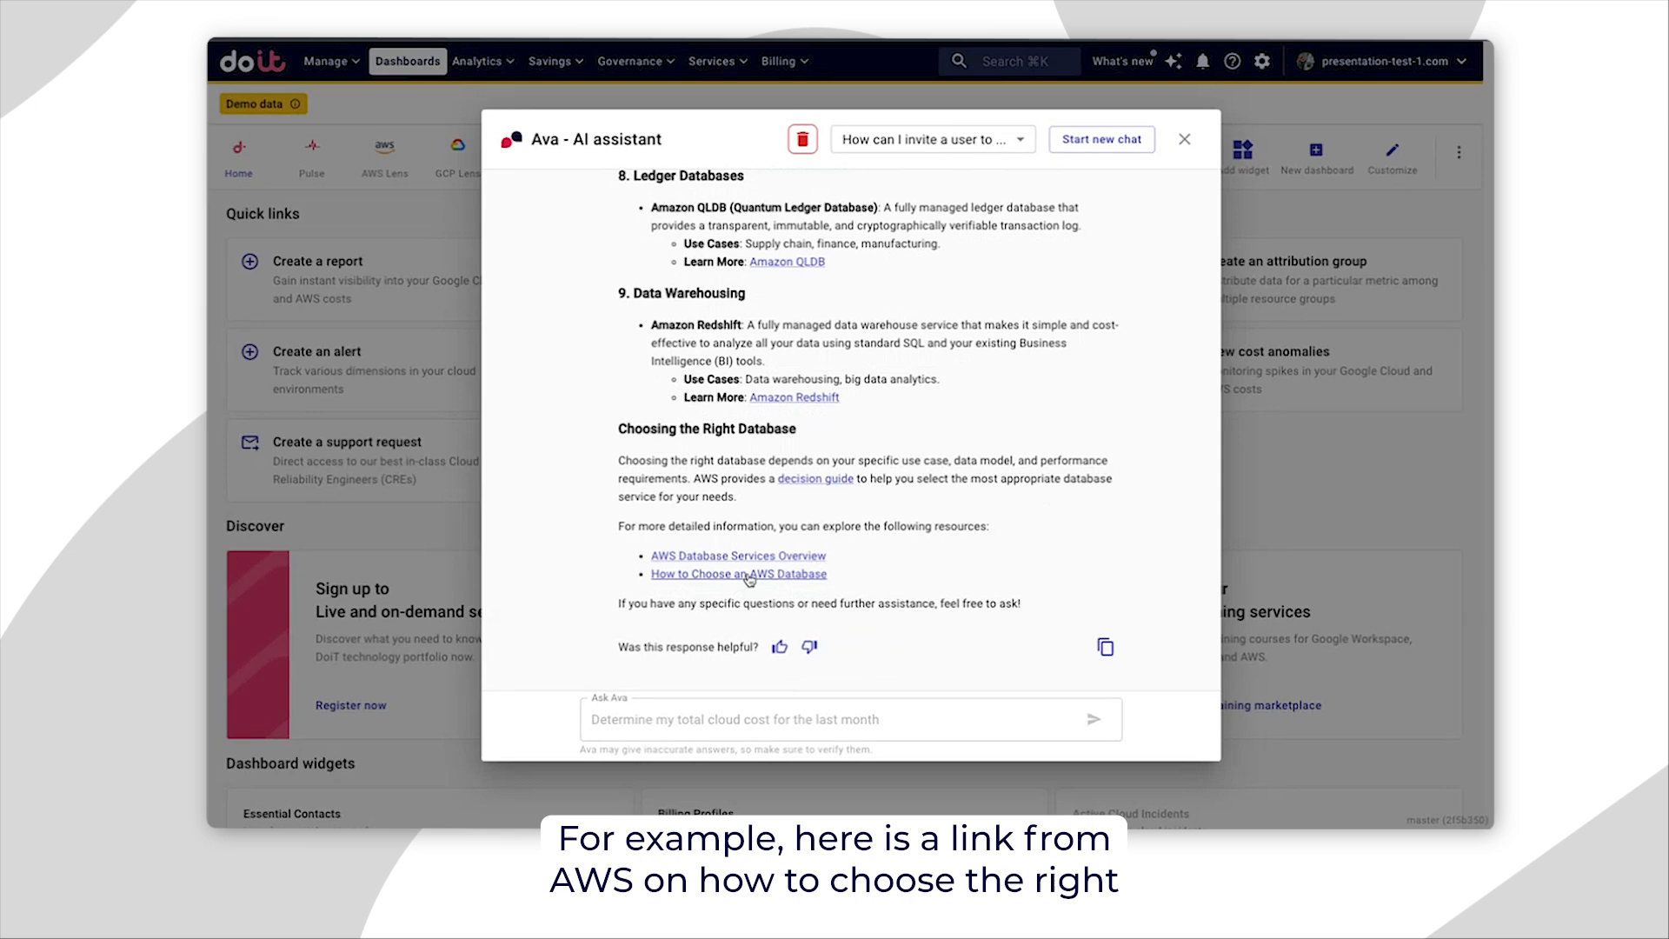
pyautogui.moveTo(738, 574)
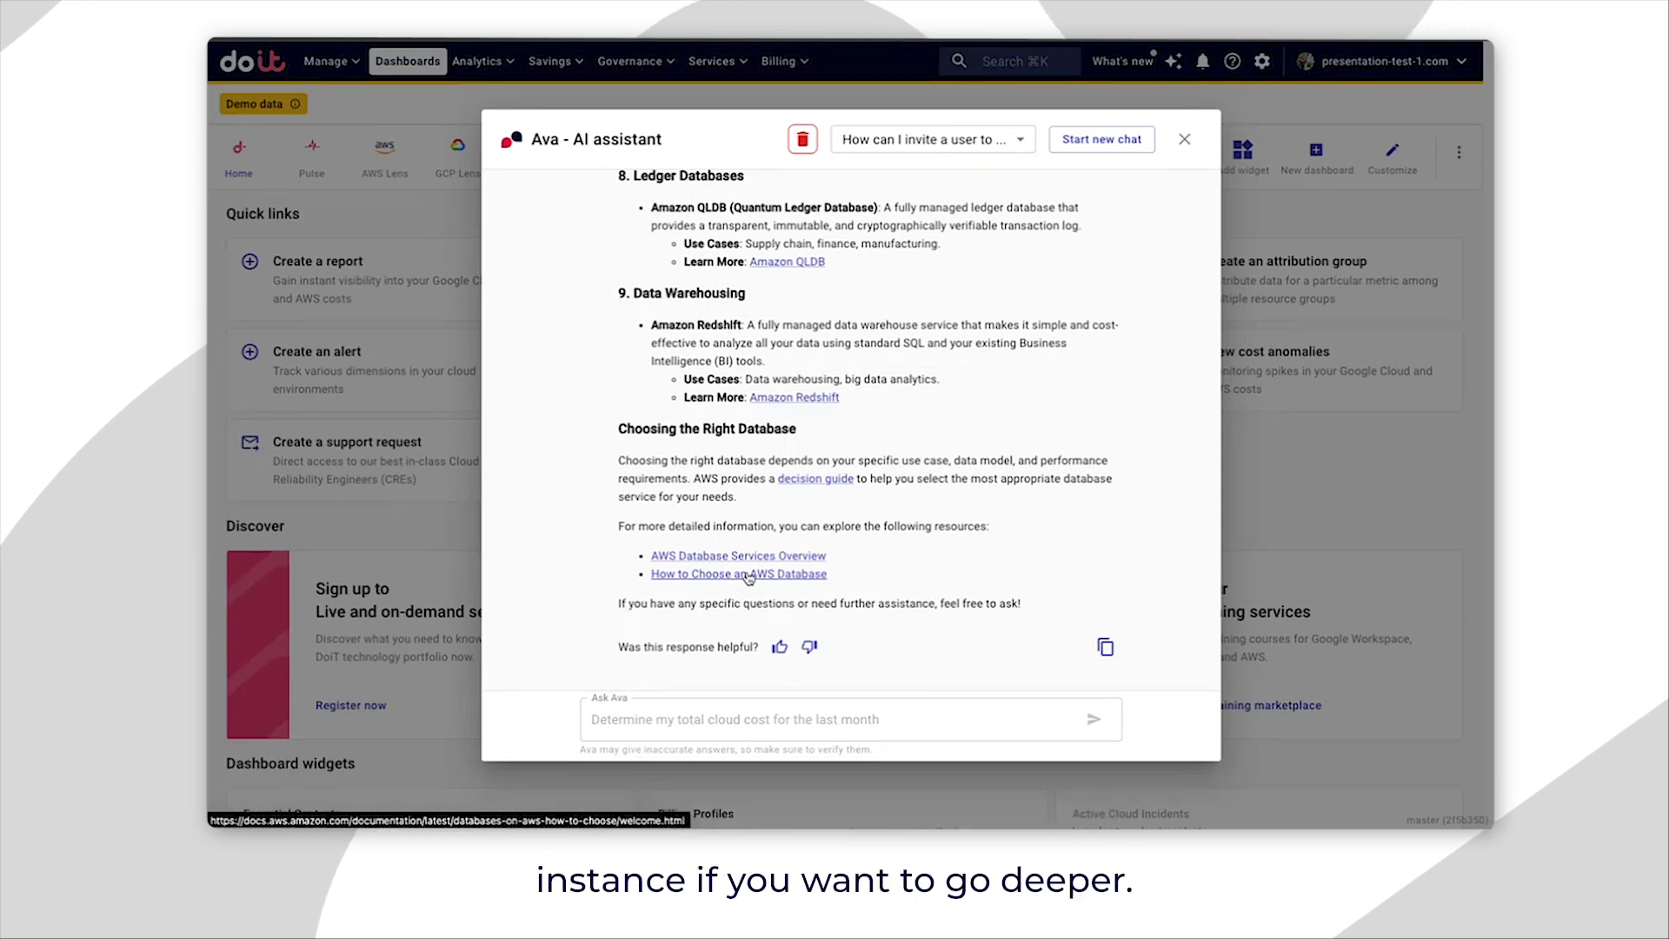
# - Open the AWS choosing-a-database link and scroll through the SCP syntax pages
pyautogui.click(745, 719)
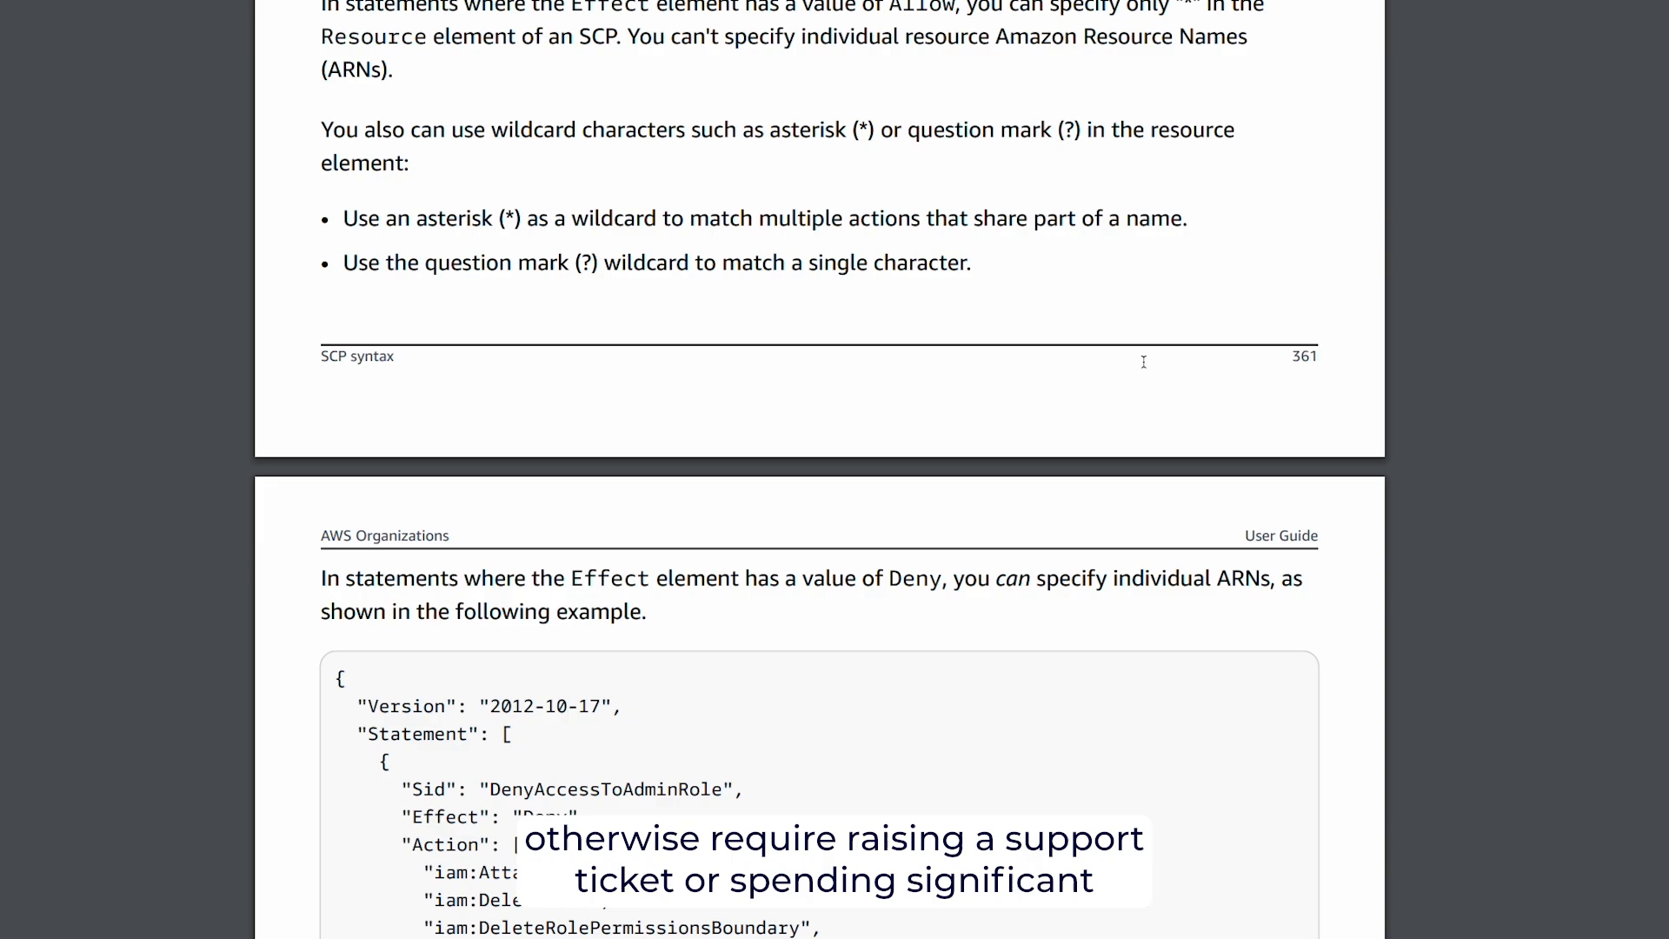
pyautogui.scroll(-3)
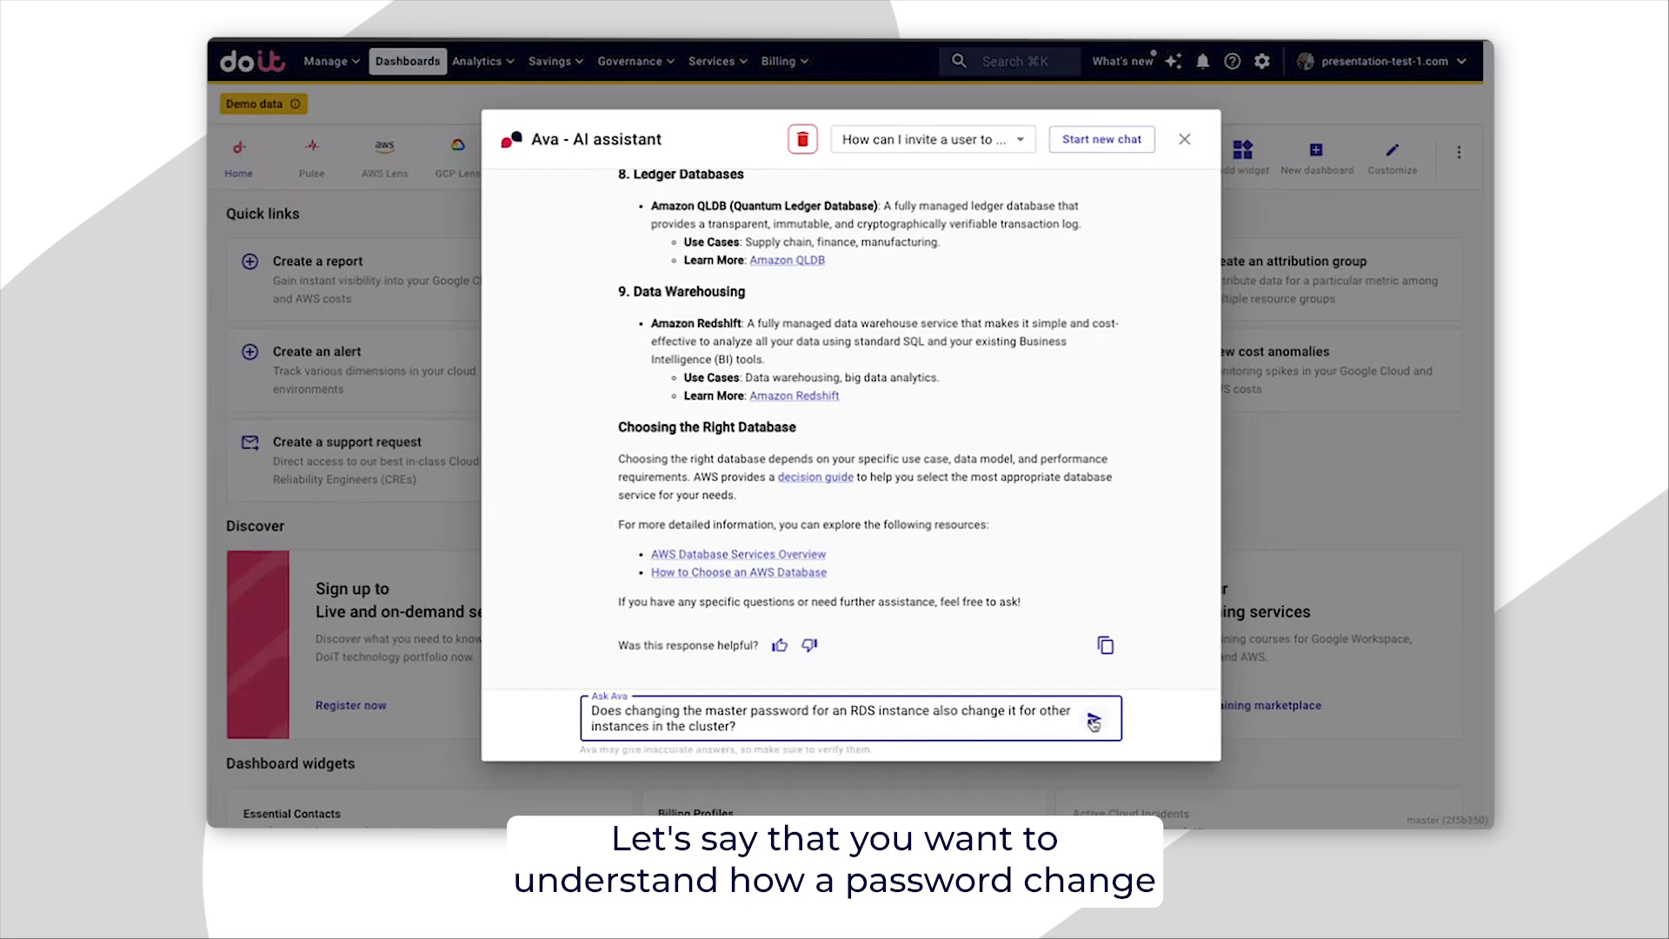
# - Send Ava the RDS master password question about other cluster instances
pyautogui.click(1091, 719)
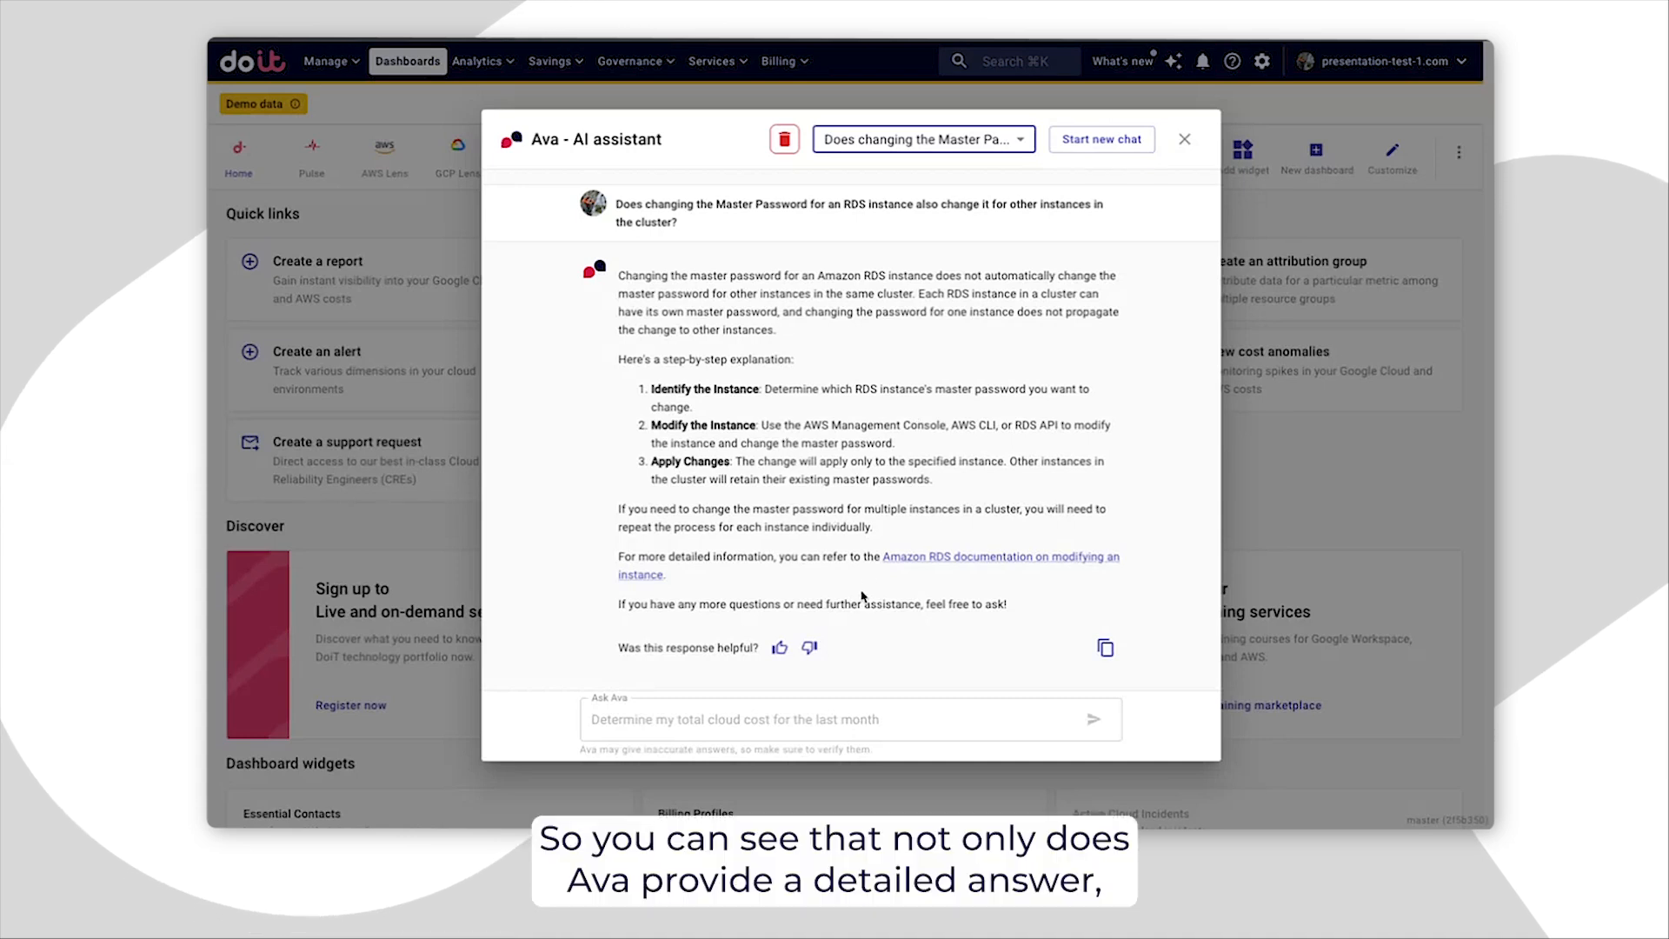
pyautogui.moveTo(958, 559)
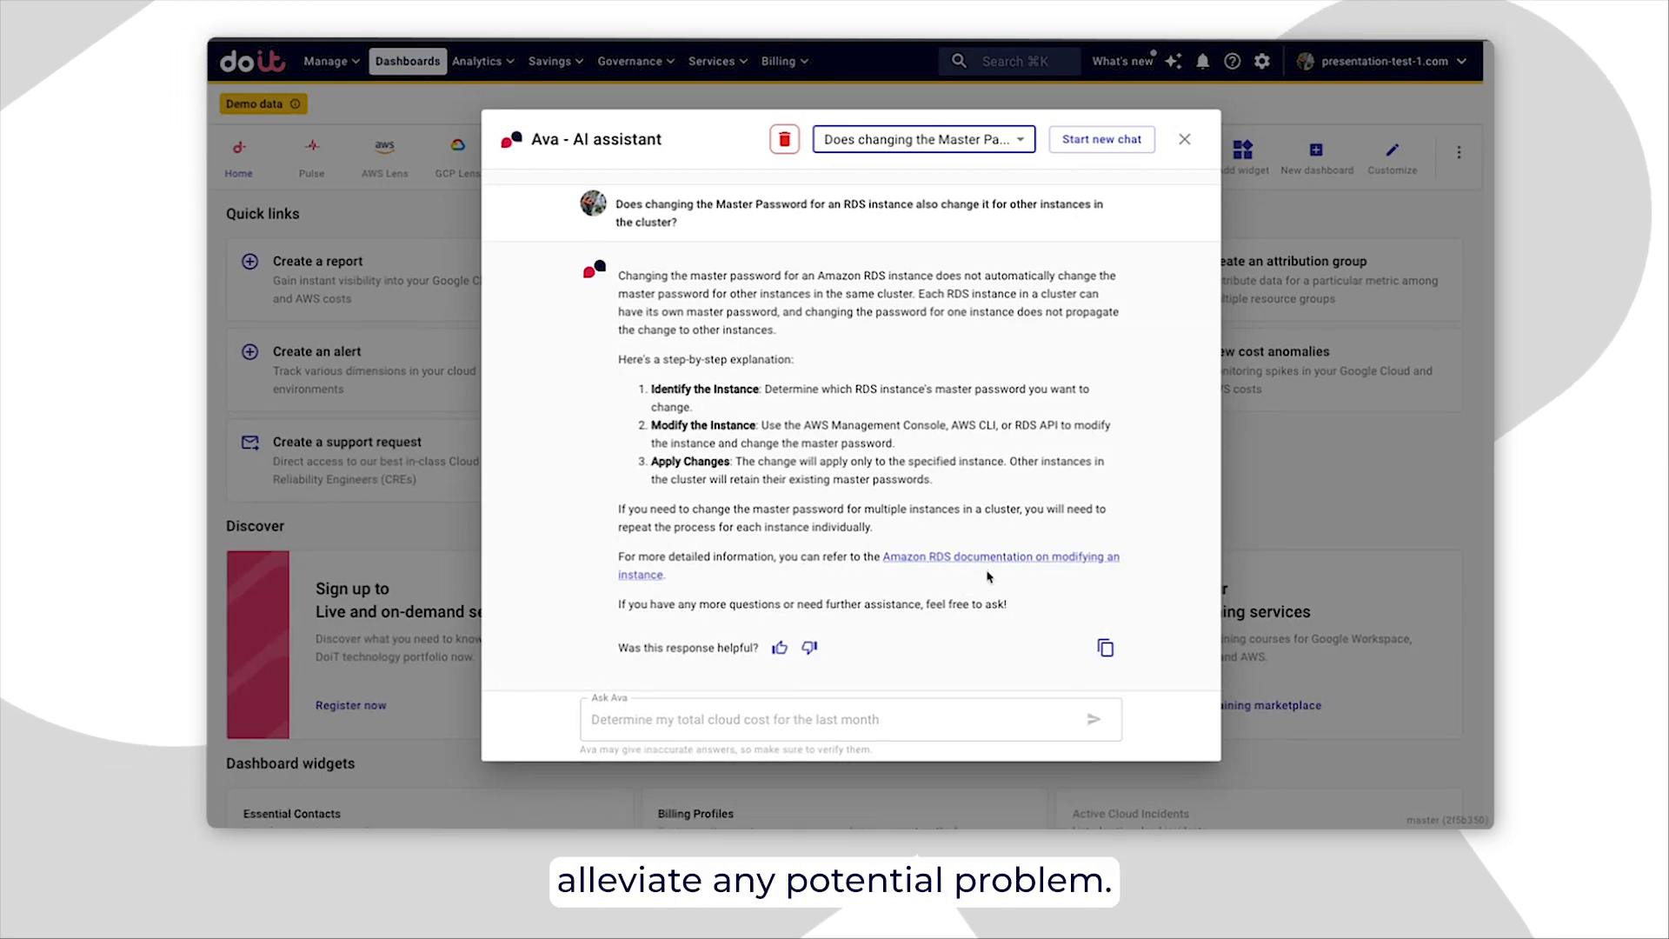
pyautogui.moveTo(950, 523)
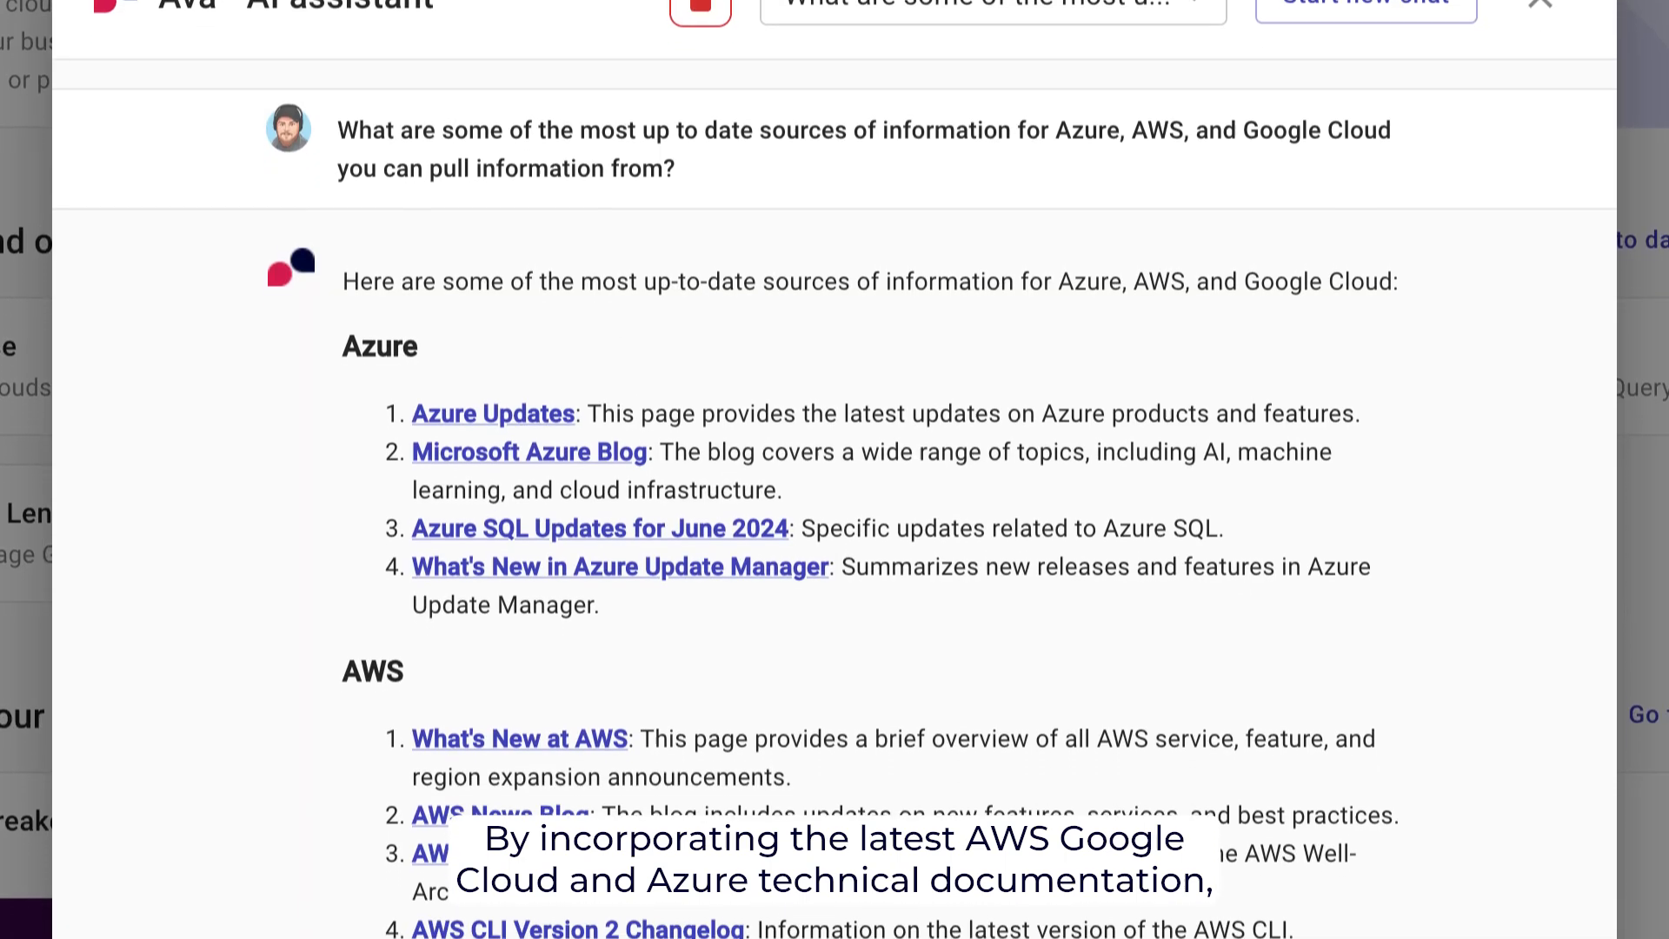
pyautogui.scroll(-3)
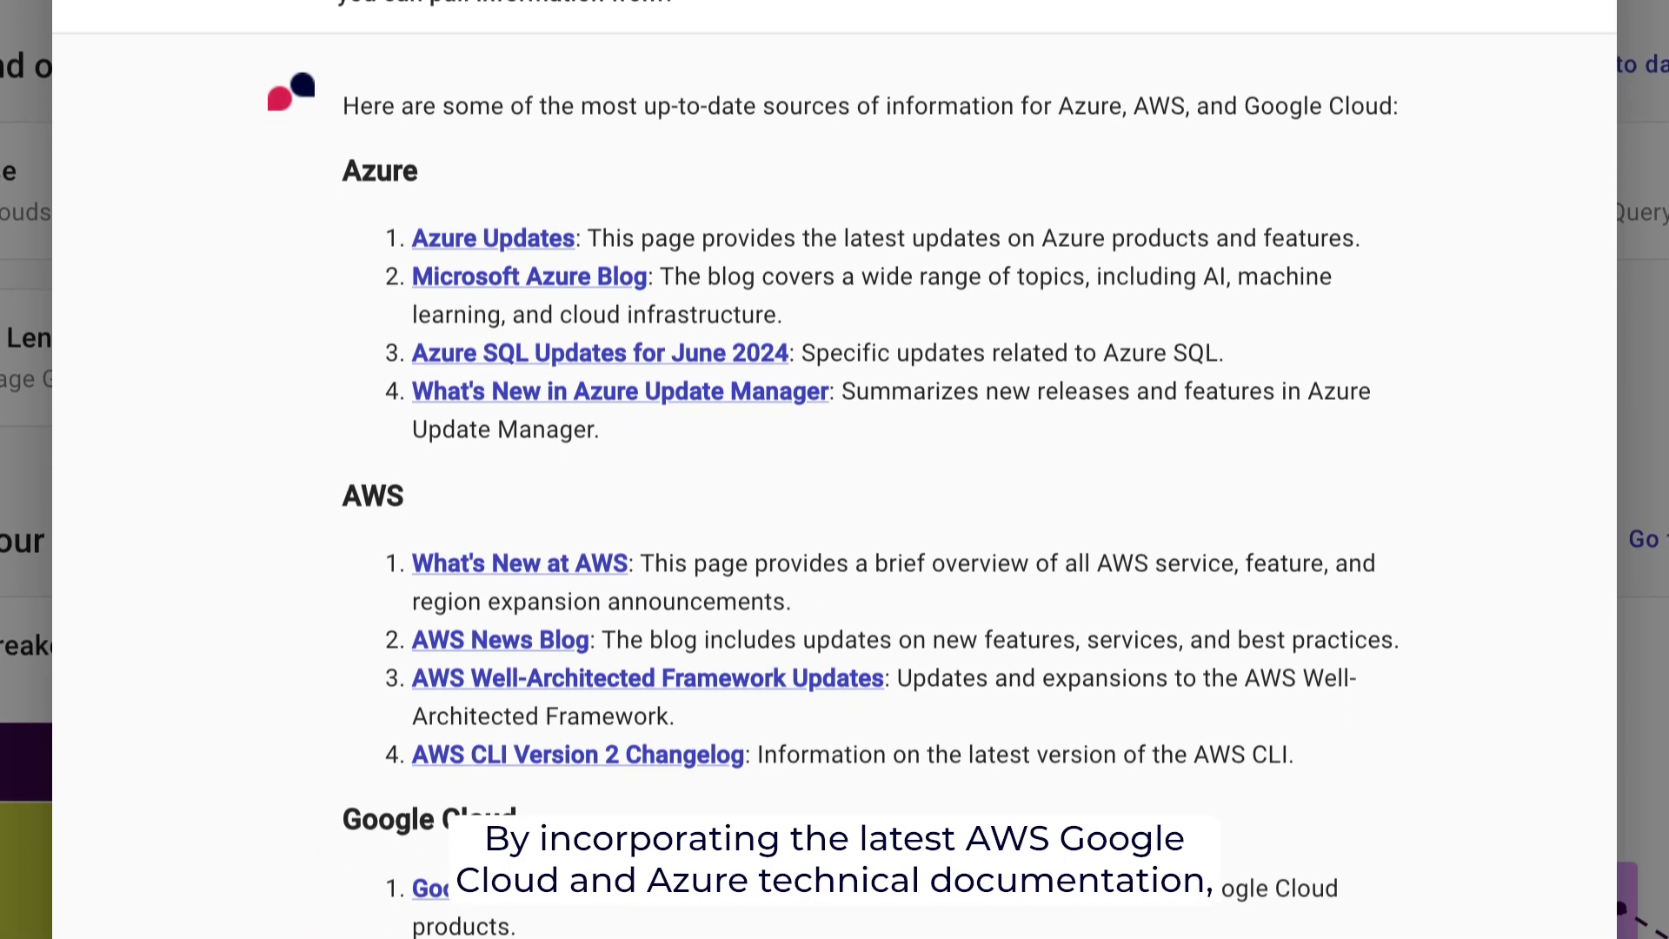
pyautogui.scroll(-3)
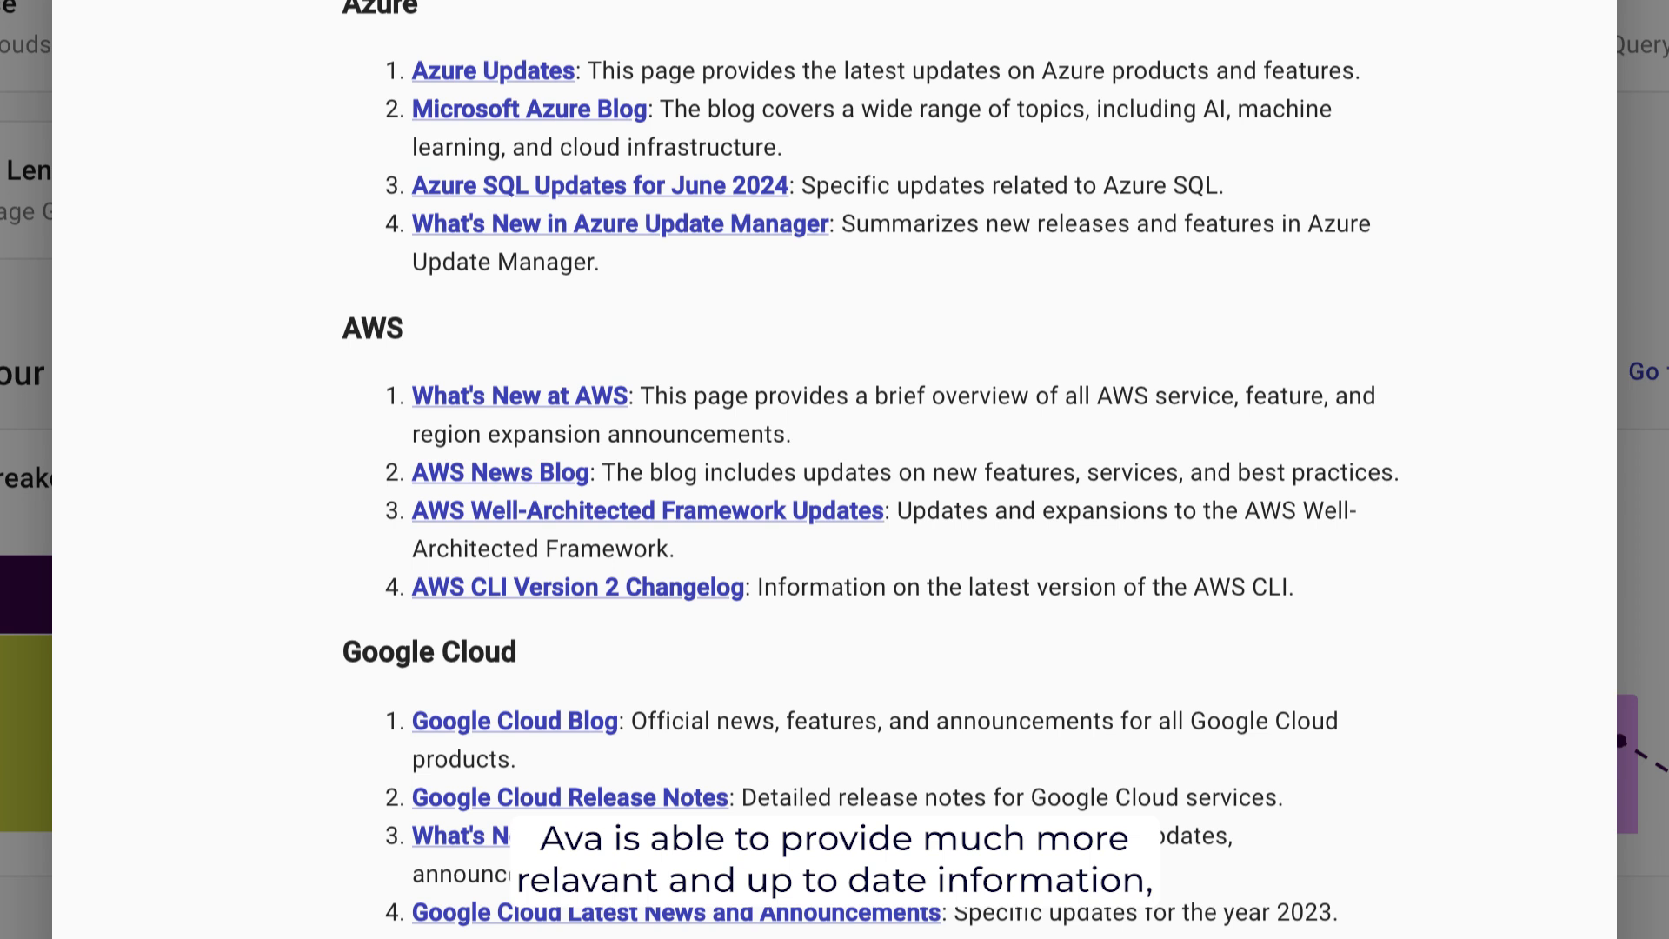
pyautogui.scroll(3)
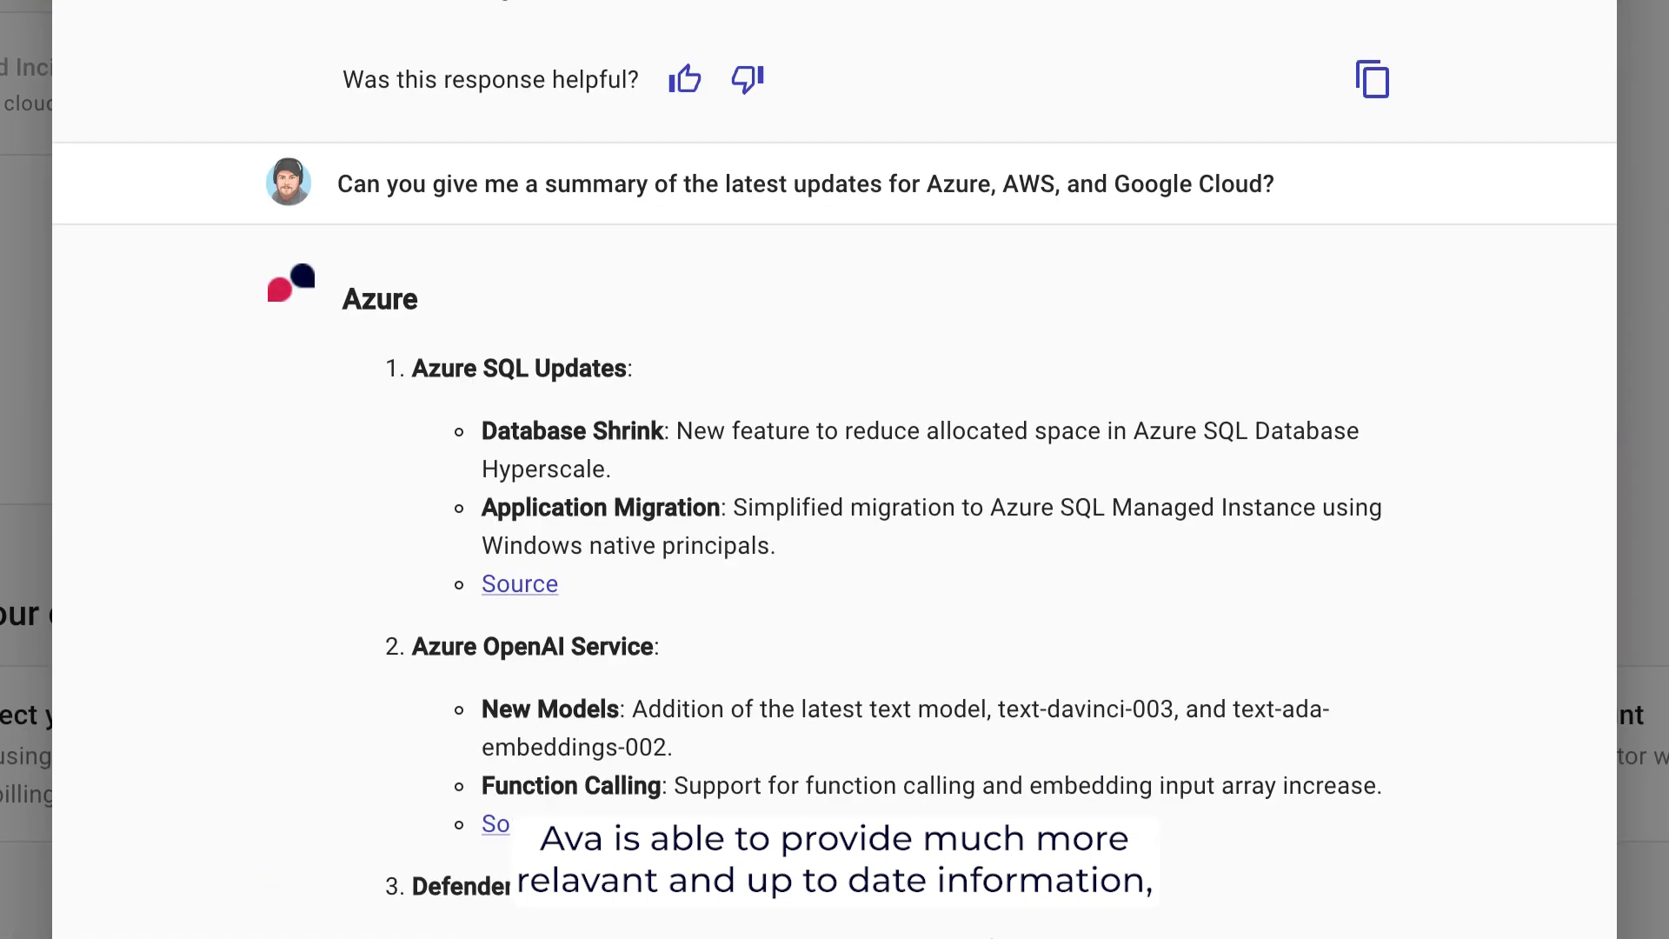
pyautogui.scroll(-3)
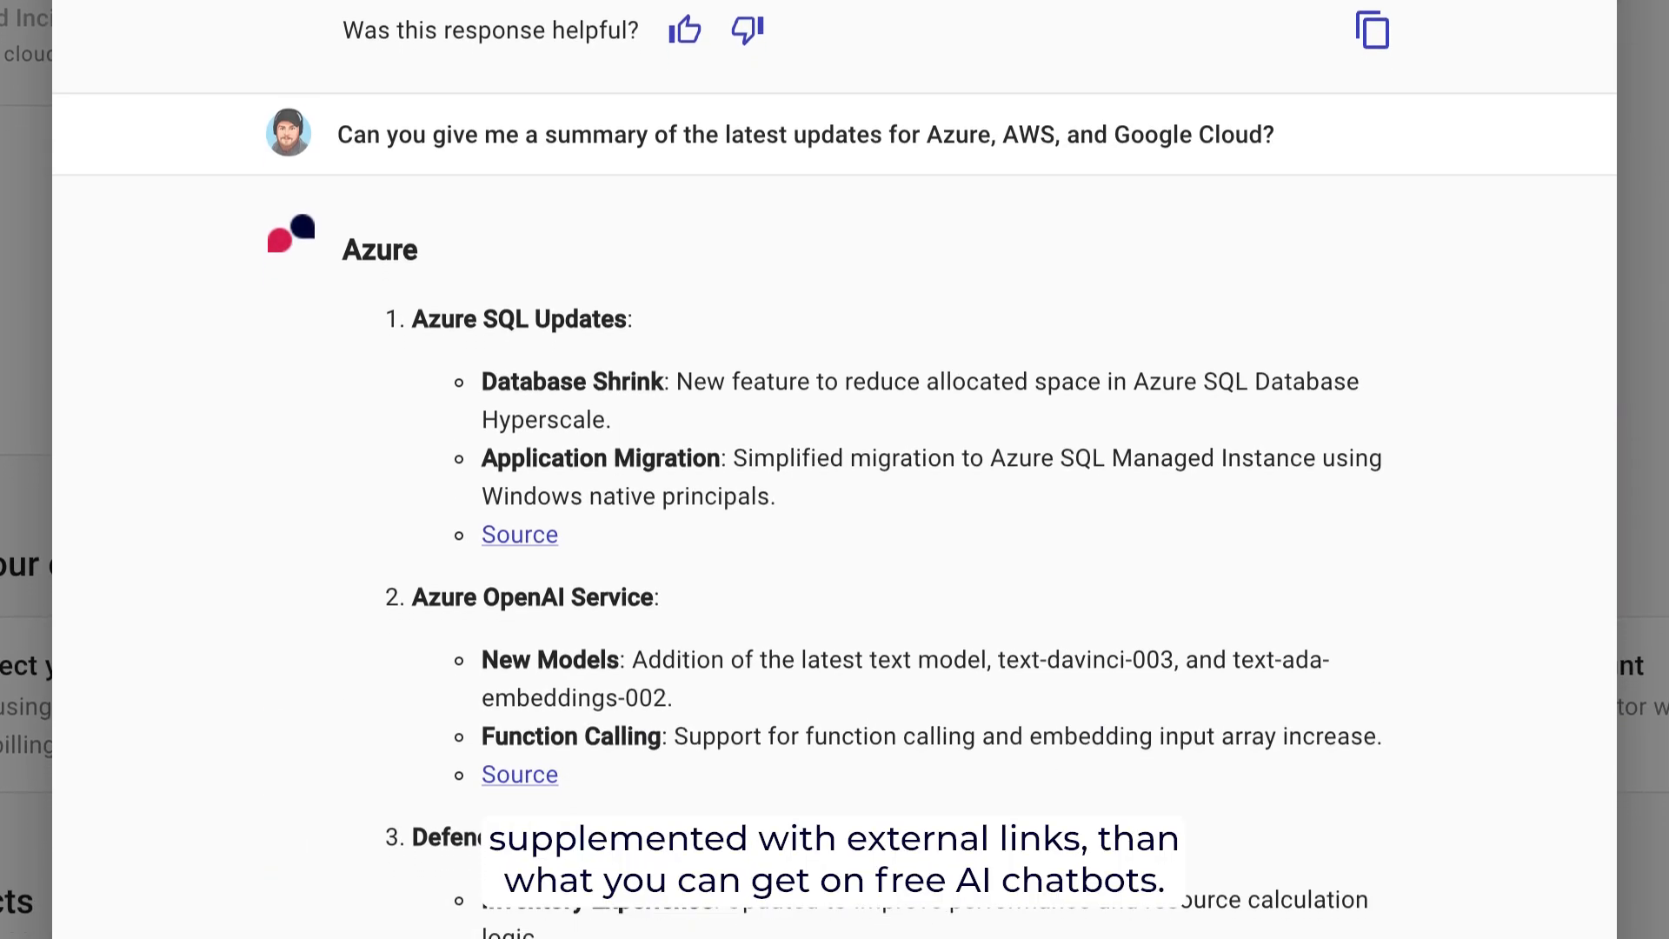
pyautogui.scroll(-3)
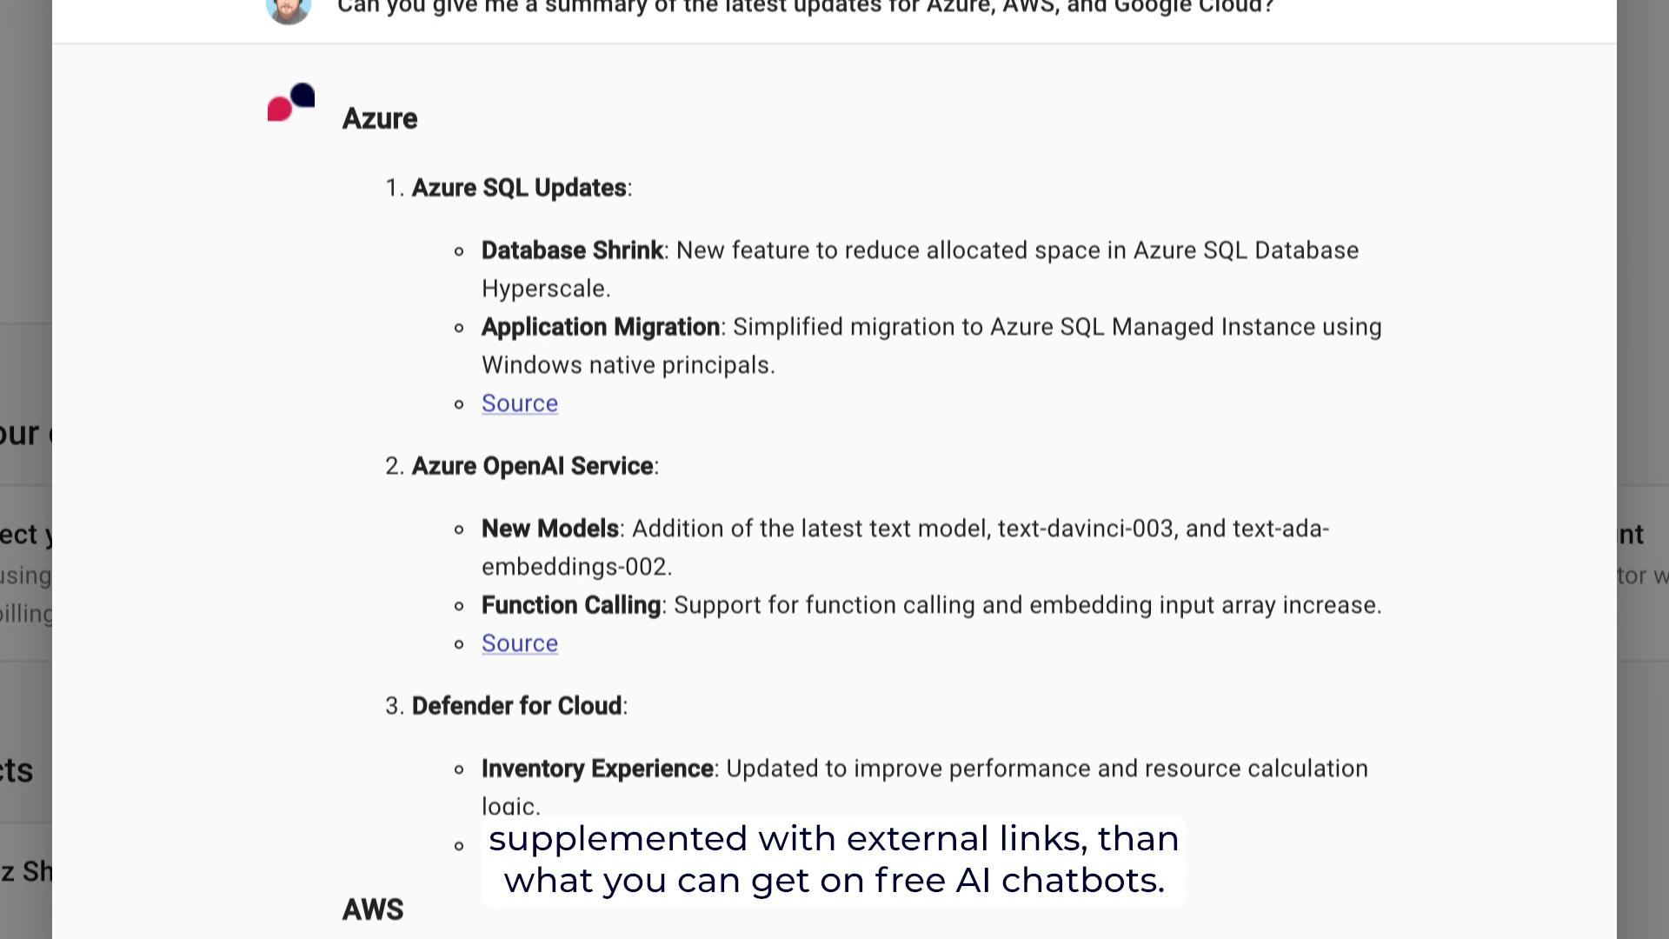
pyautogui.scroll(-3)
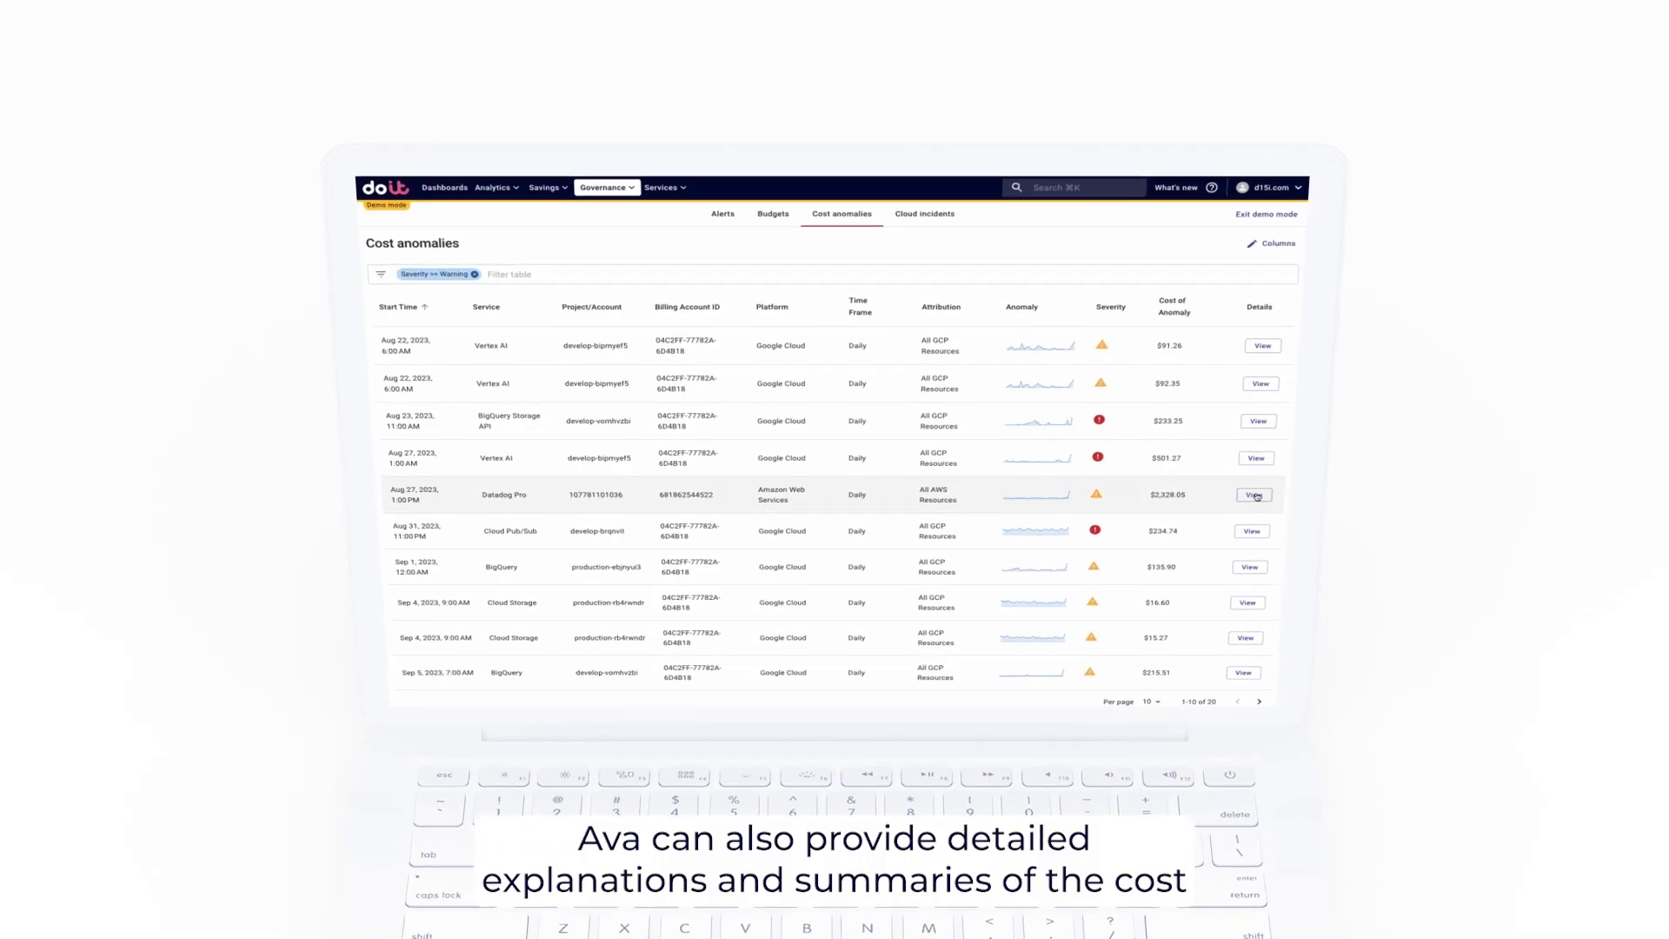
# - Go to Governance > Cost anomalies to reach the Cognitive Services anomaly
pyautogui.click(1254, 494)
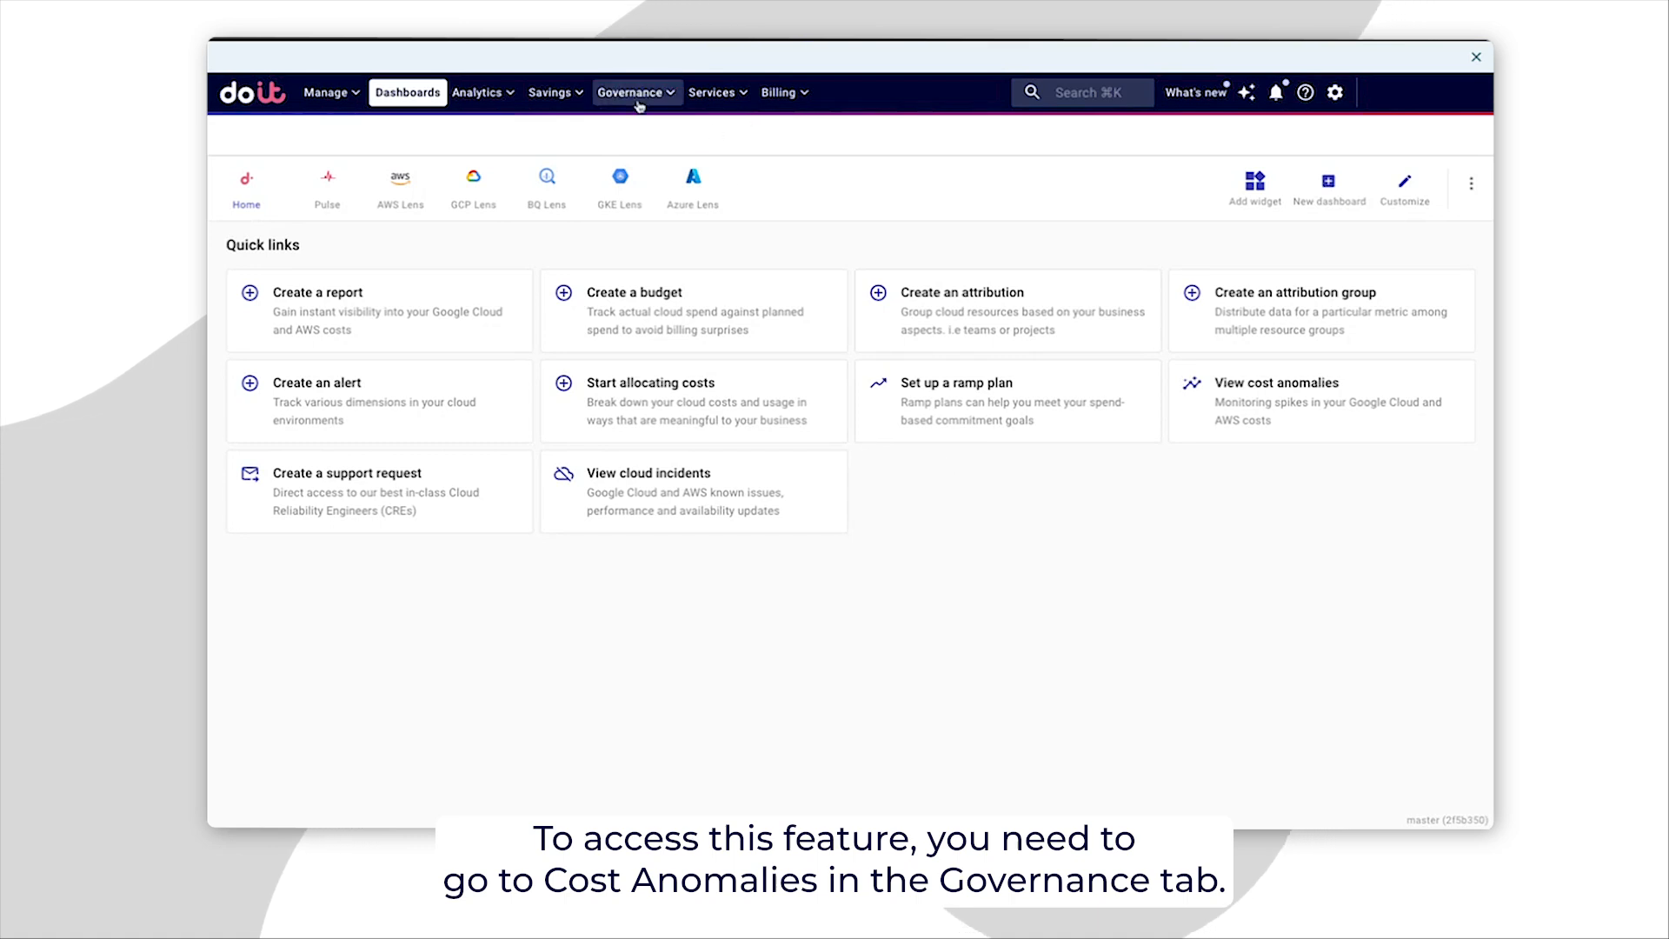
pyautogui.click(635, 91)
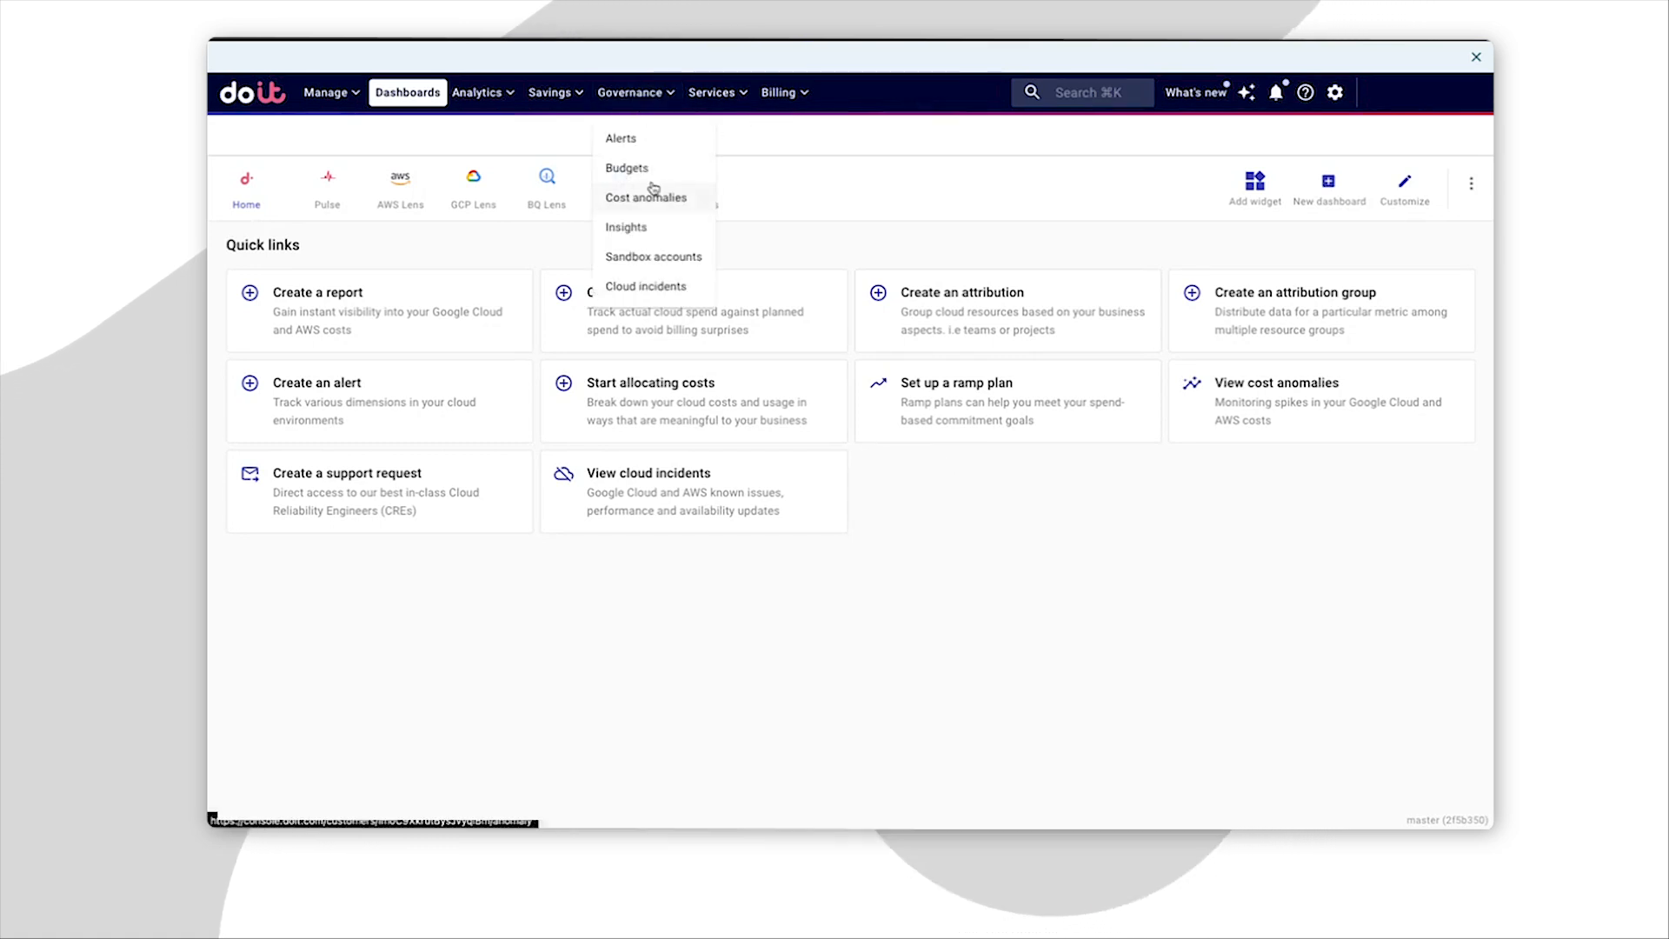
pyautogui.click(645, 198)
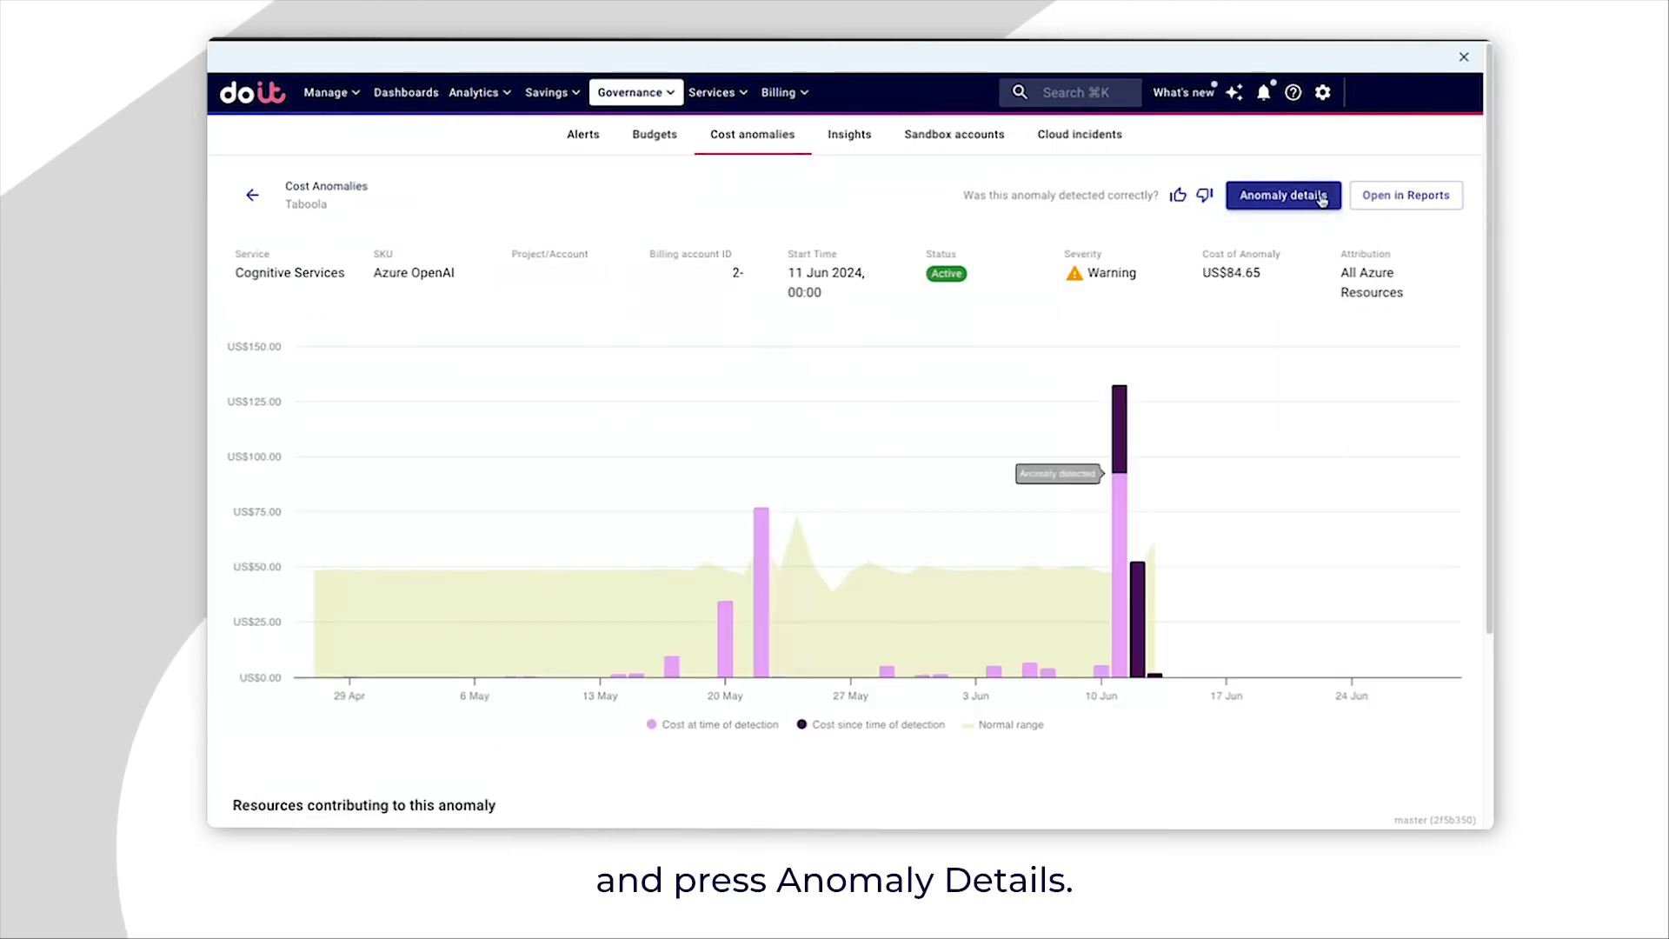
pyautogui.click(1283, 195)
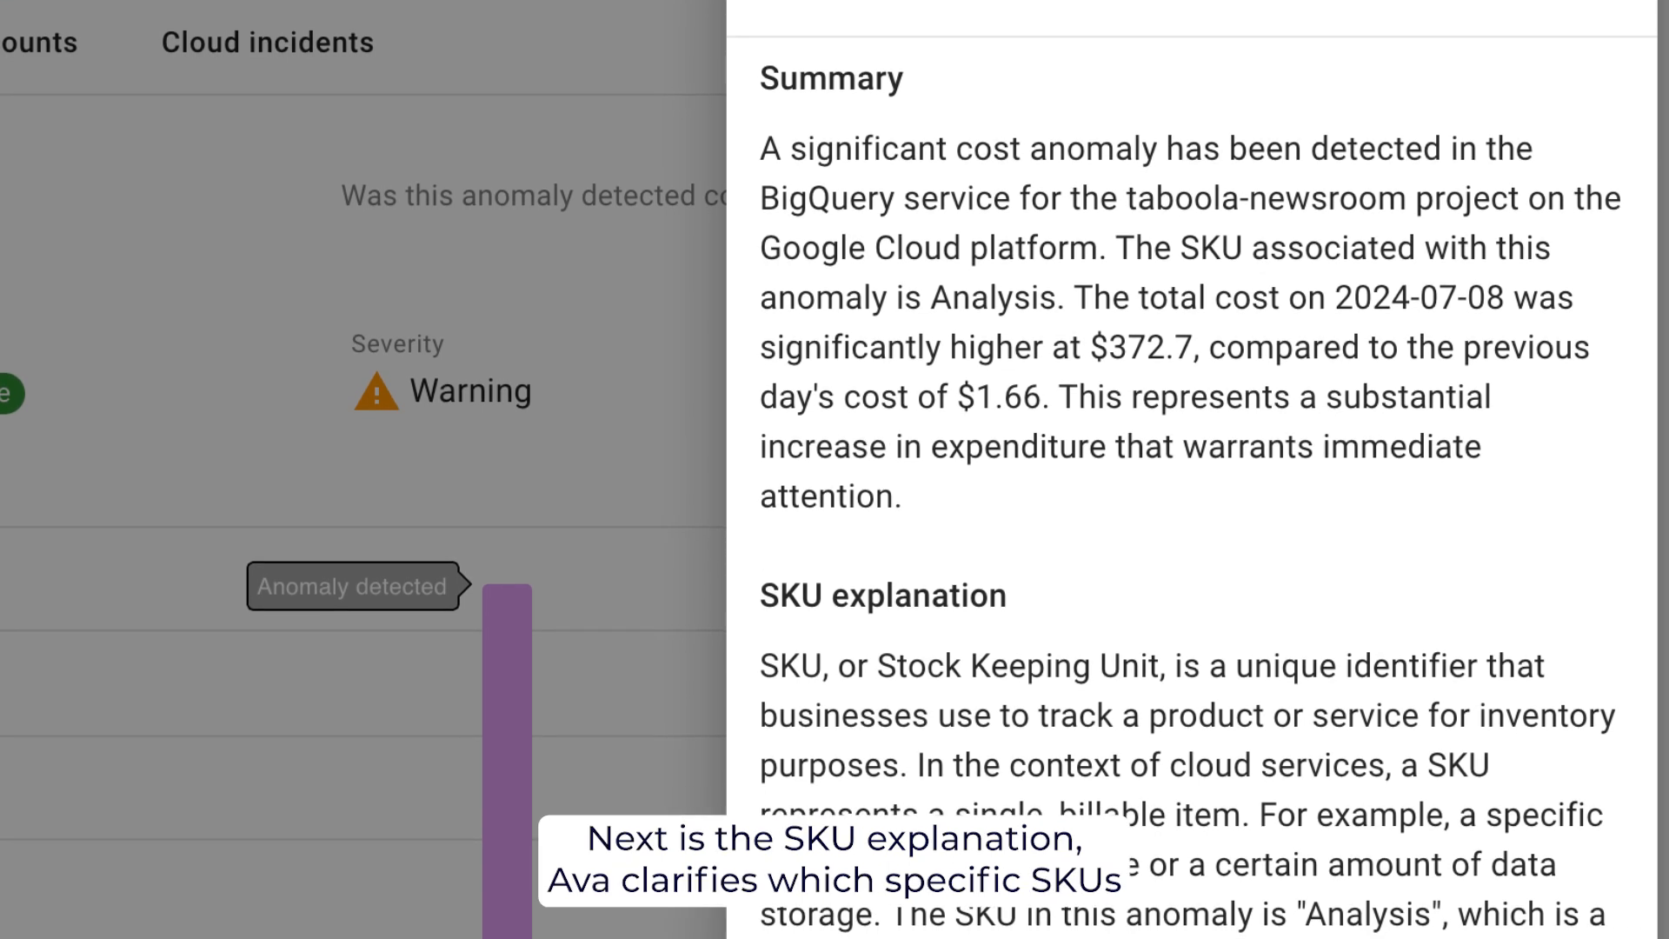
pyautogui.scroll(3)
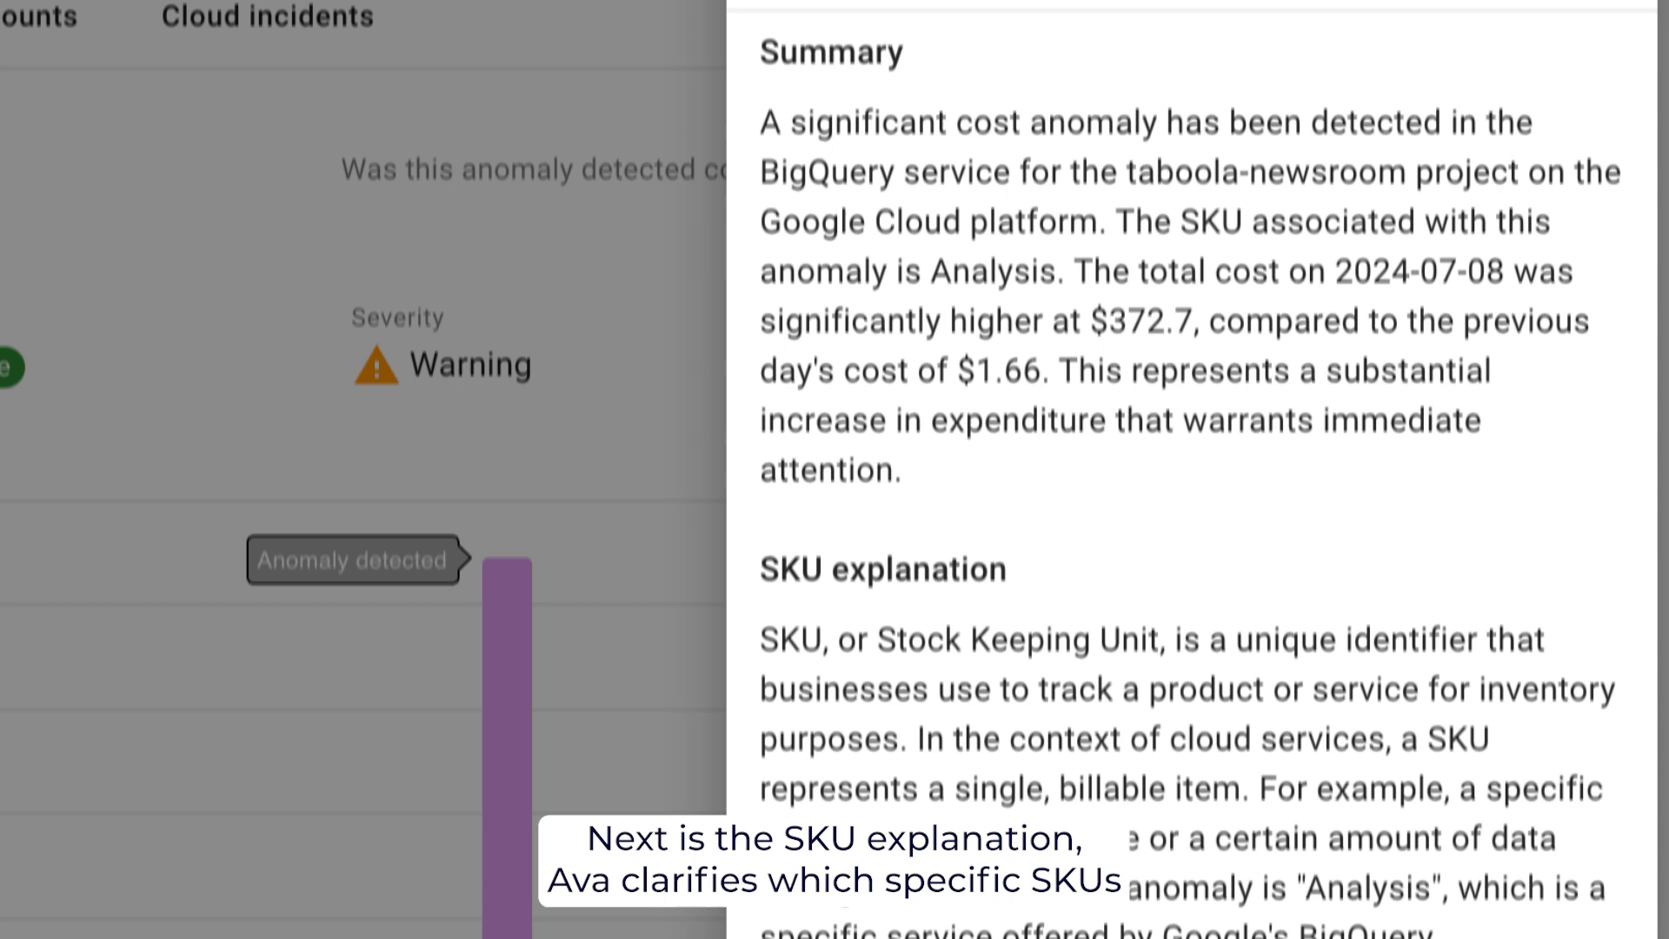
pyautogui.scroll(-3)
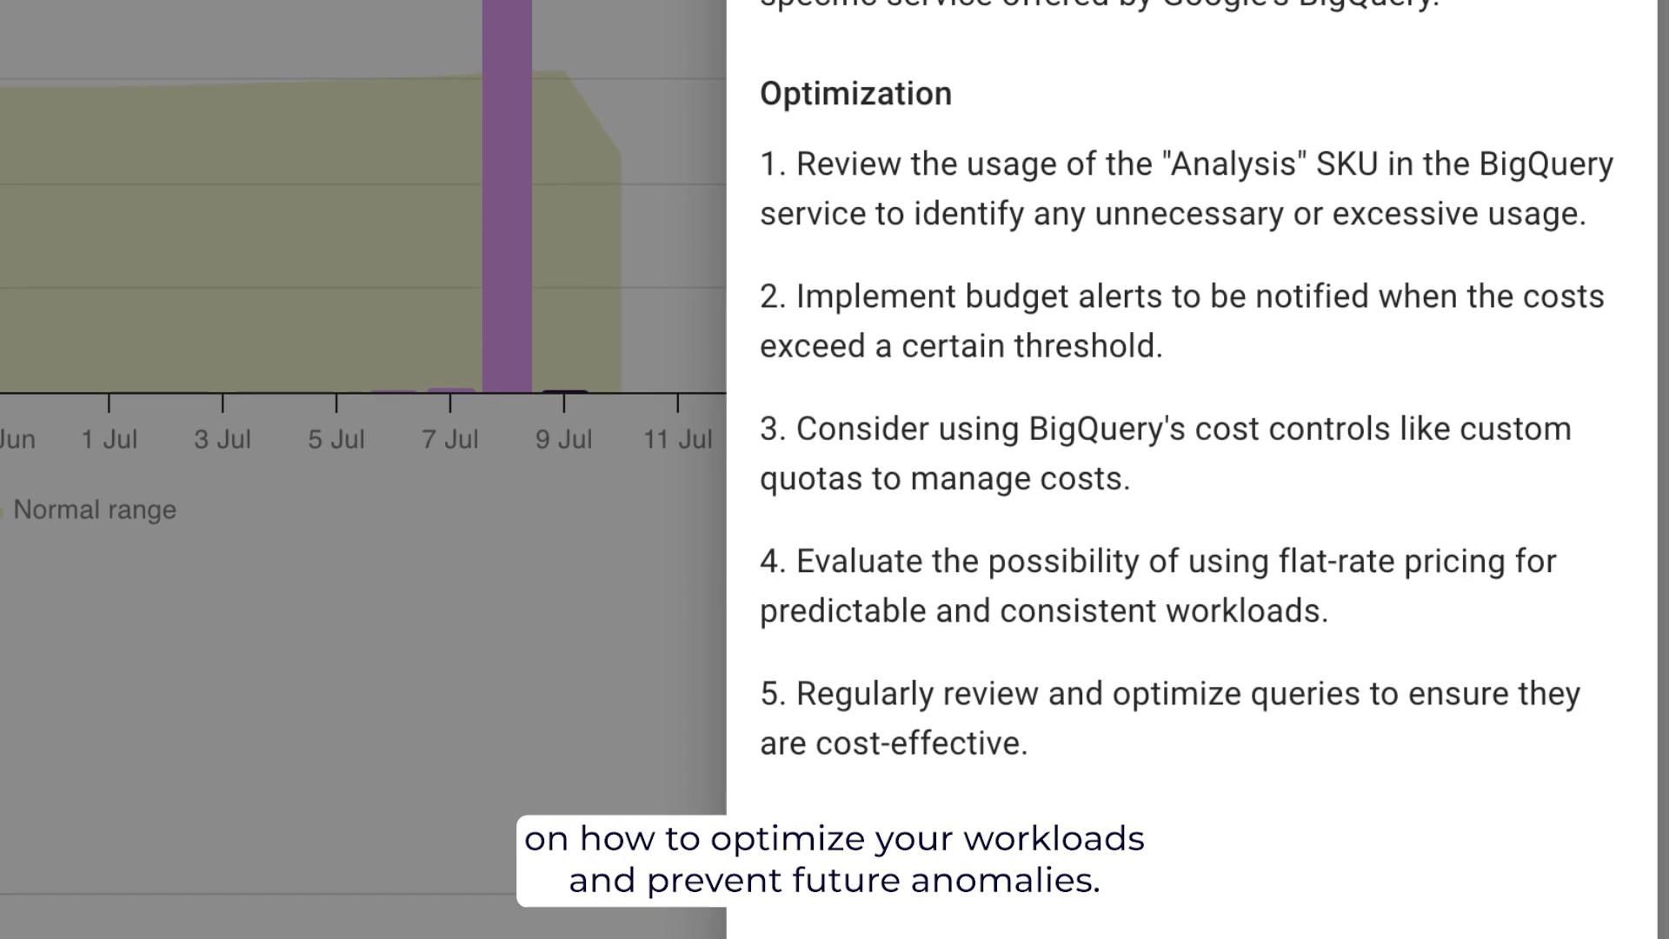